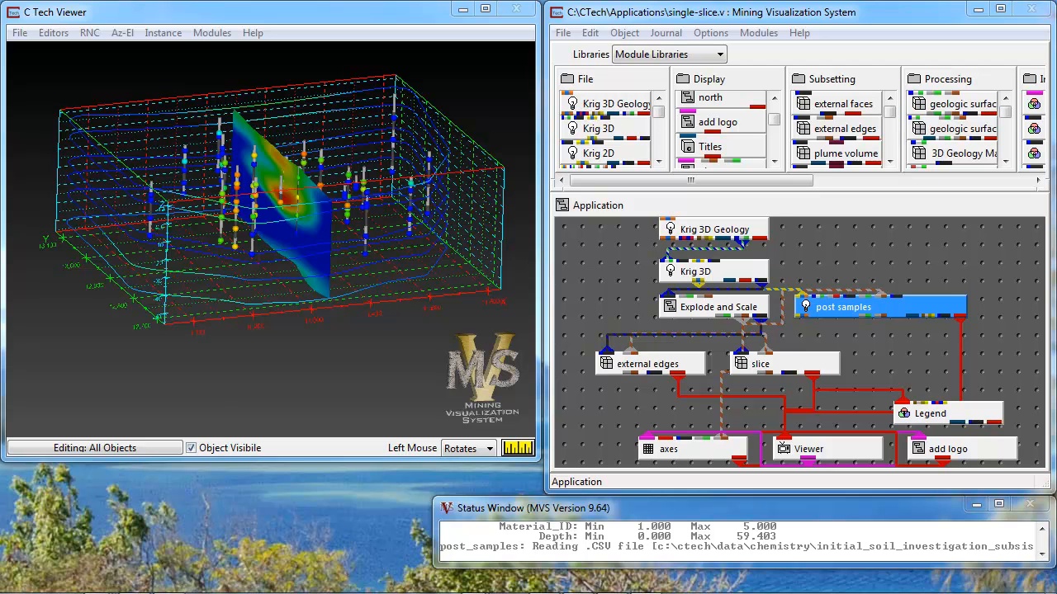
# Step: Open the slice module, rotate its dip direction, and switch it to a Slice Northing cut
pyautogui.click(783, 363)
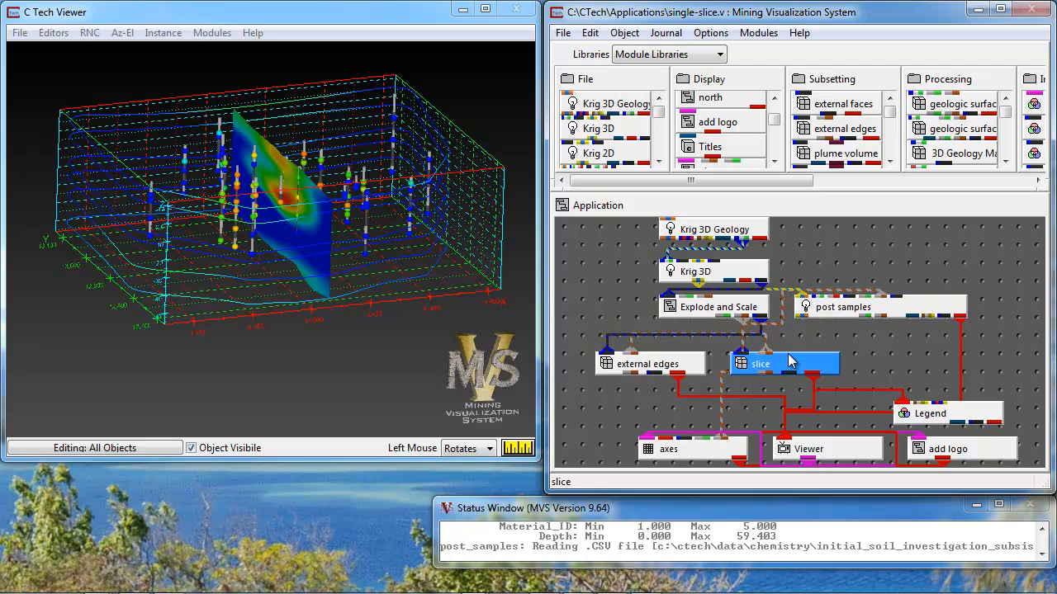
pyautogui.doubleClick(759, 363)
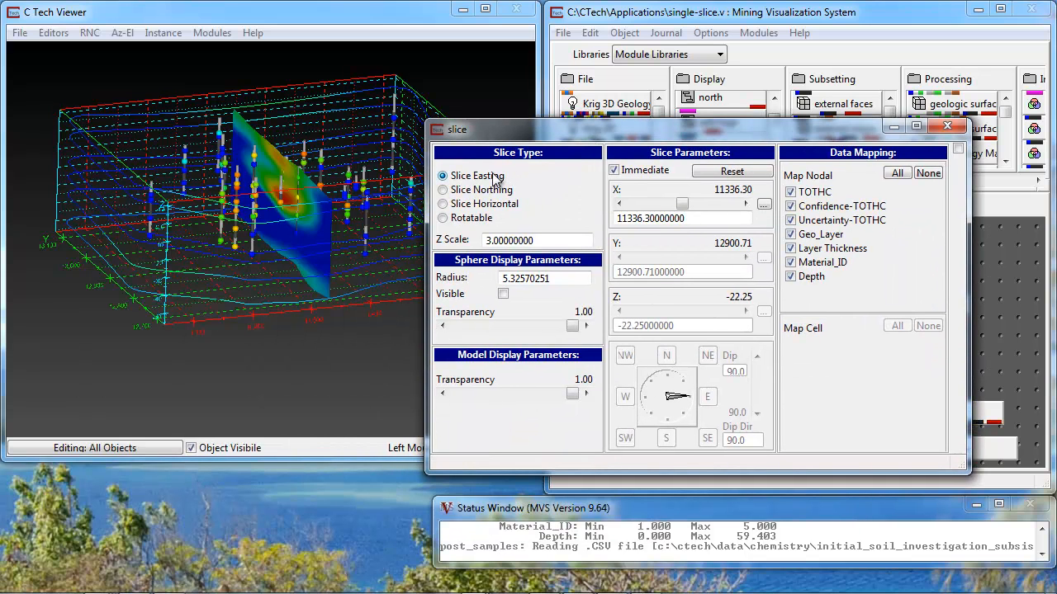
pyautogui.moveTo(497, 204)
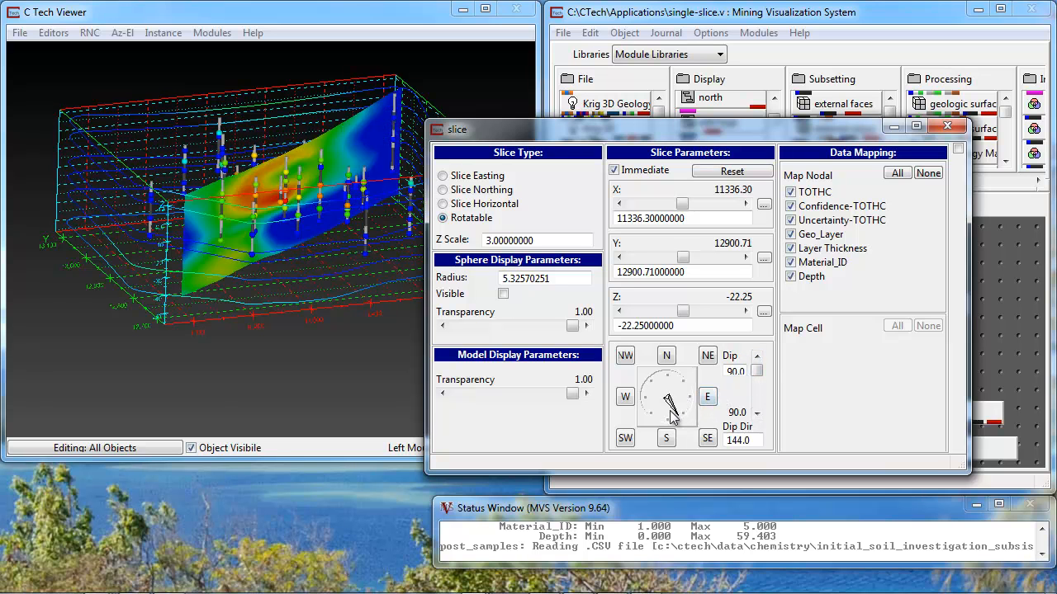
pyautogui.moveTo(669, 405); pyautogui.dragTo(667, 413)
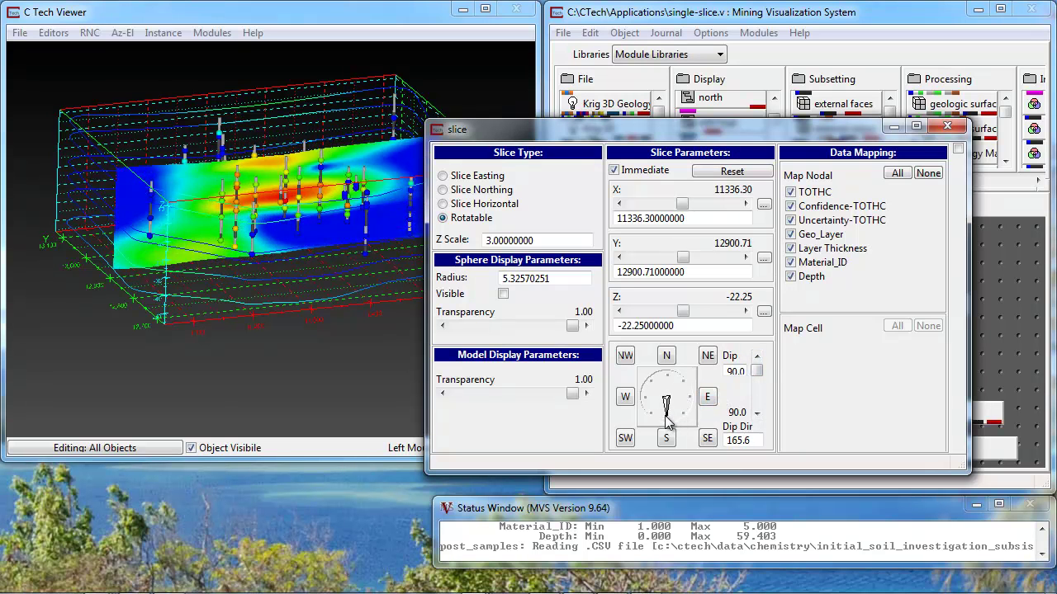
pyautogui.moveTo(664, 413); pyautogui.dragTo(681, 405)
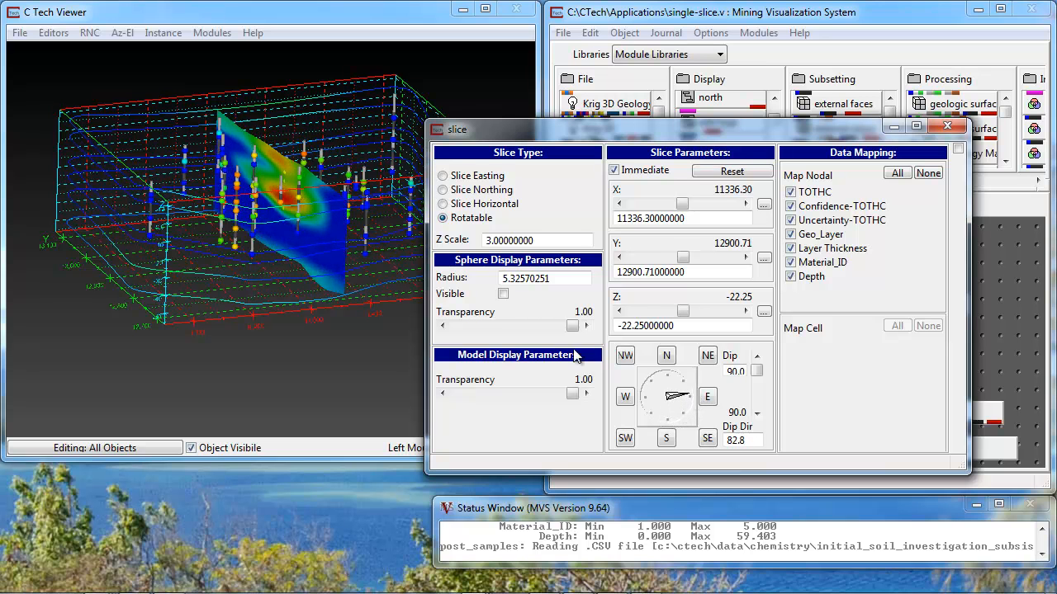
pyautogui.click(443, 190)
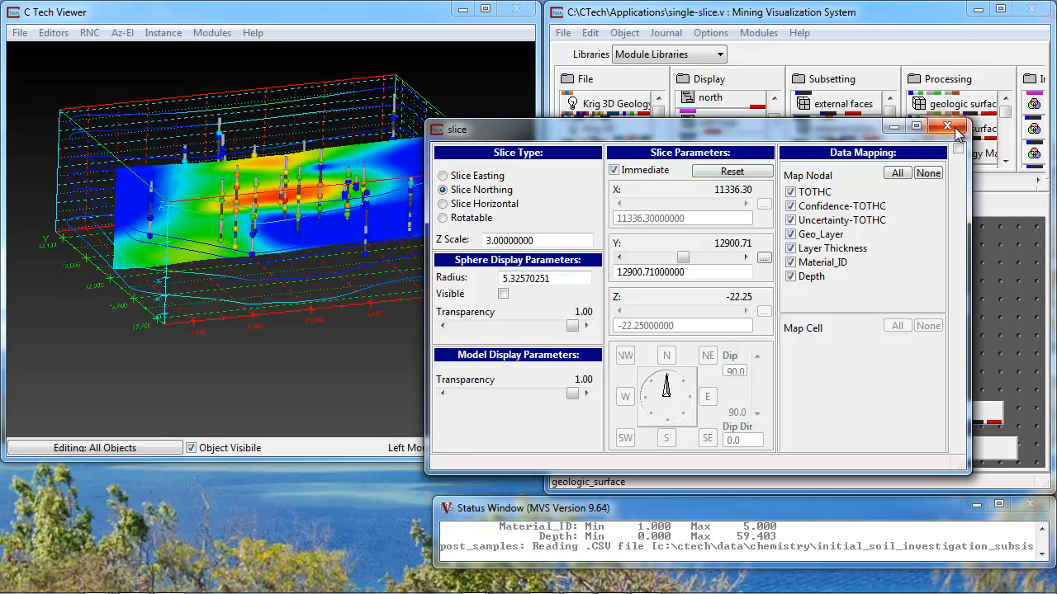
# Step: Delete the slice module from the Application network via its right-click menu
pyautogui.rightClick(759, 364)
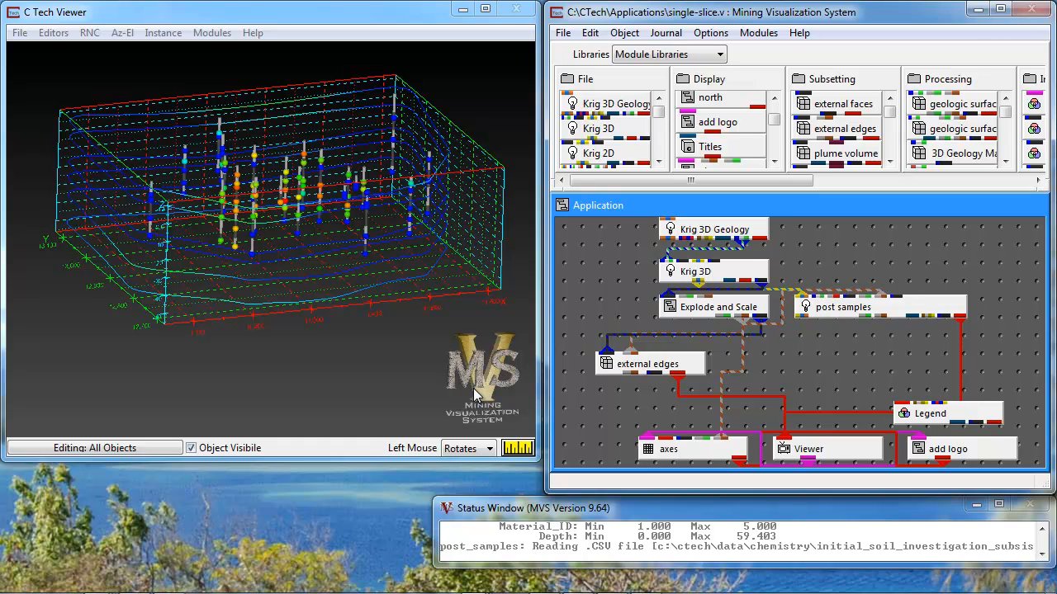
pyautogui.moveTo(625, 33)
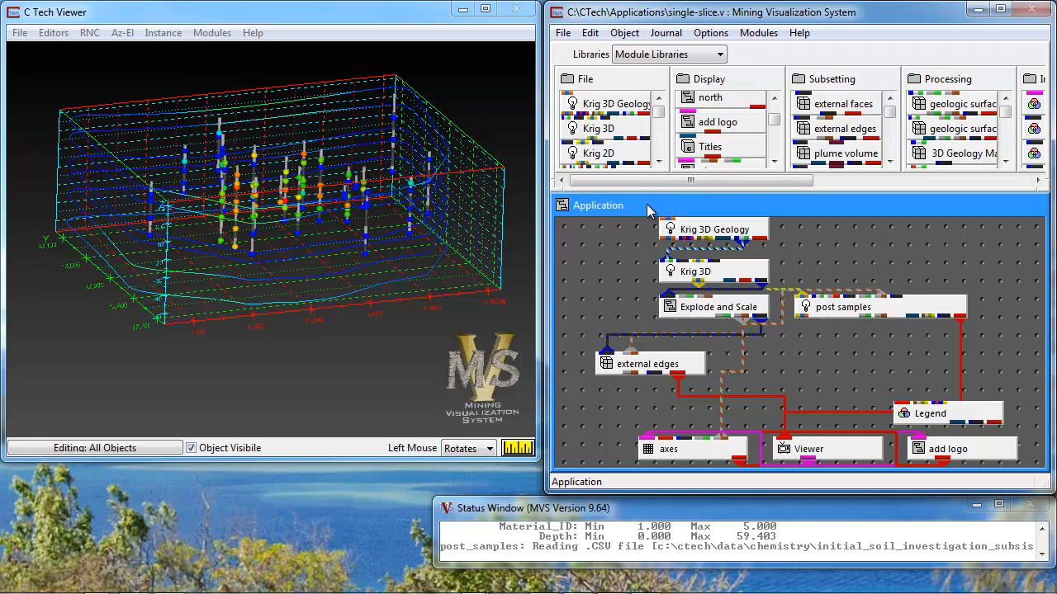
pyautogui.moveTo(634, 213)
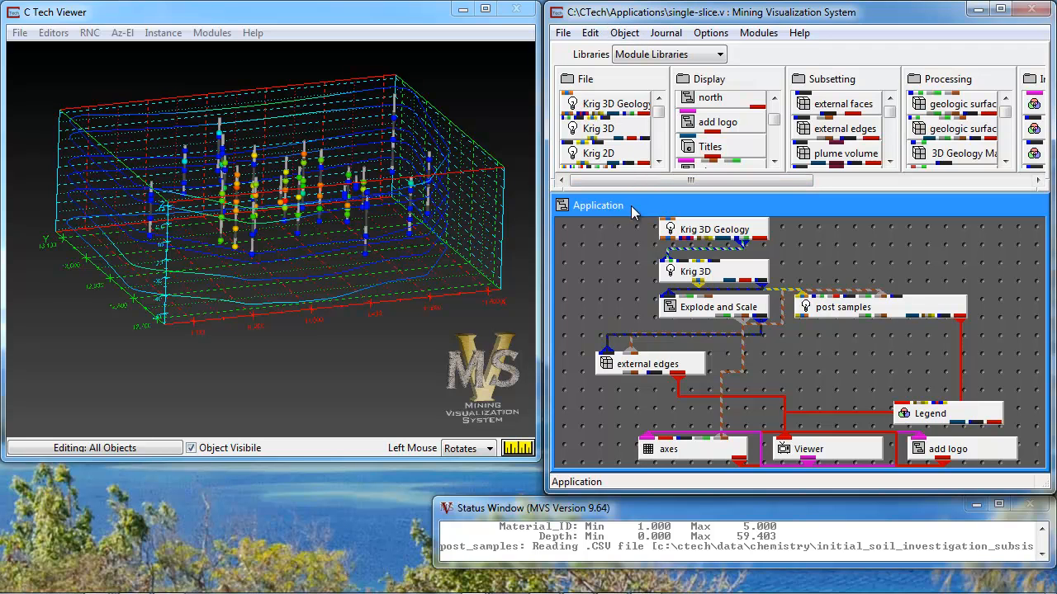
# Step: Load X-Grid_Objects.v and place constant shell X Grid below field math X
pyautogui.click(625, 32)
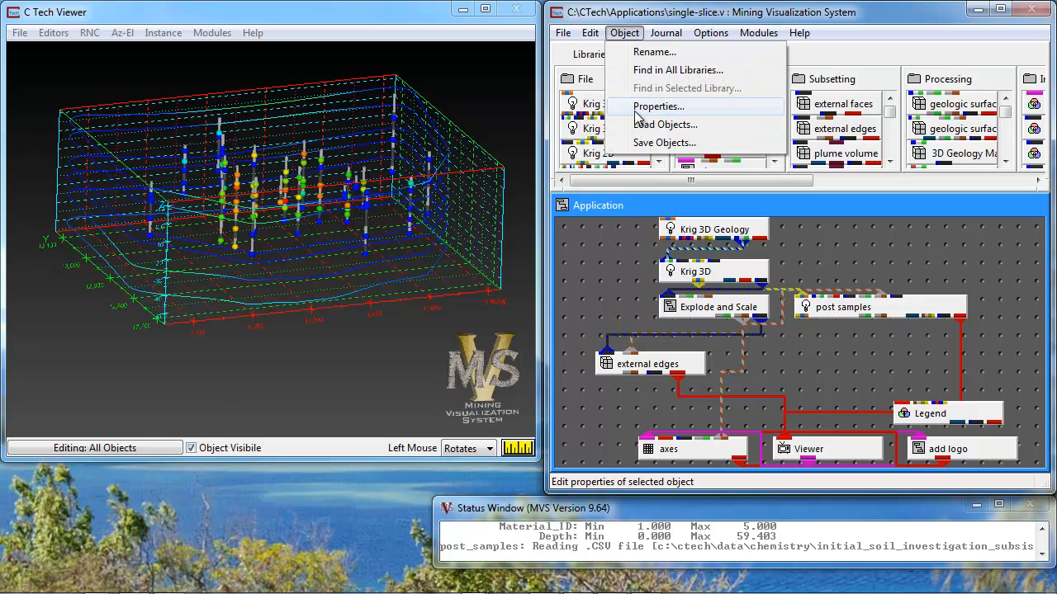
pyautogui.click(665, 124)
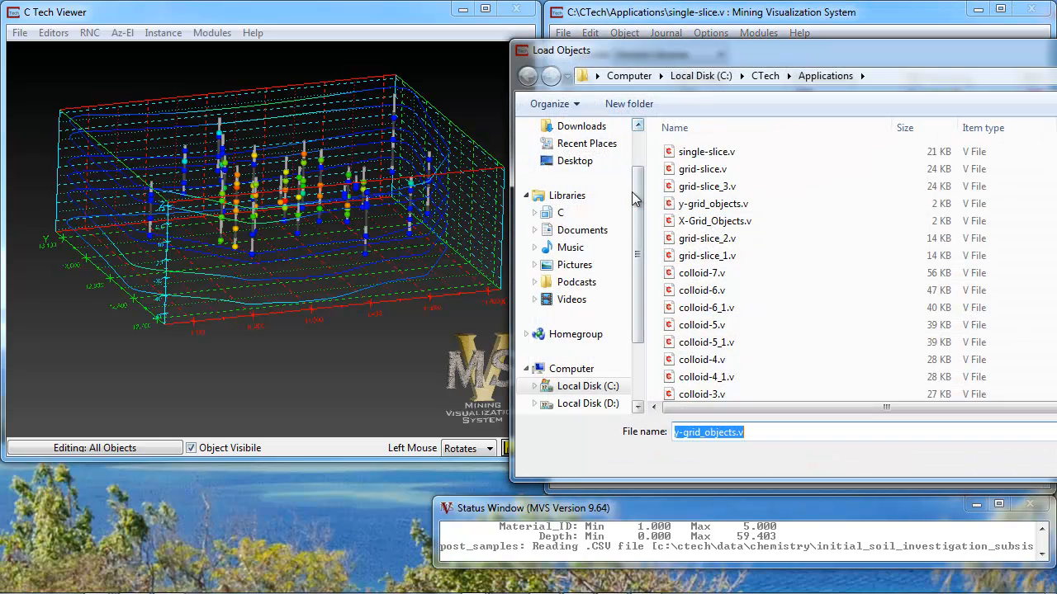
pyautogui.moveTo(705, 221)
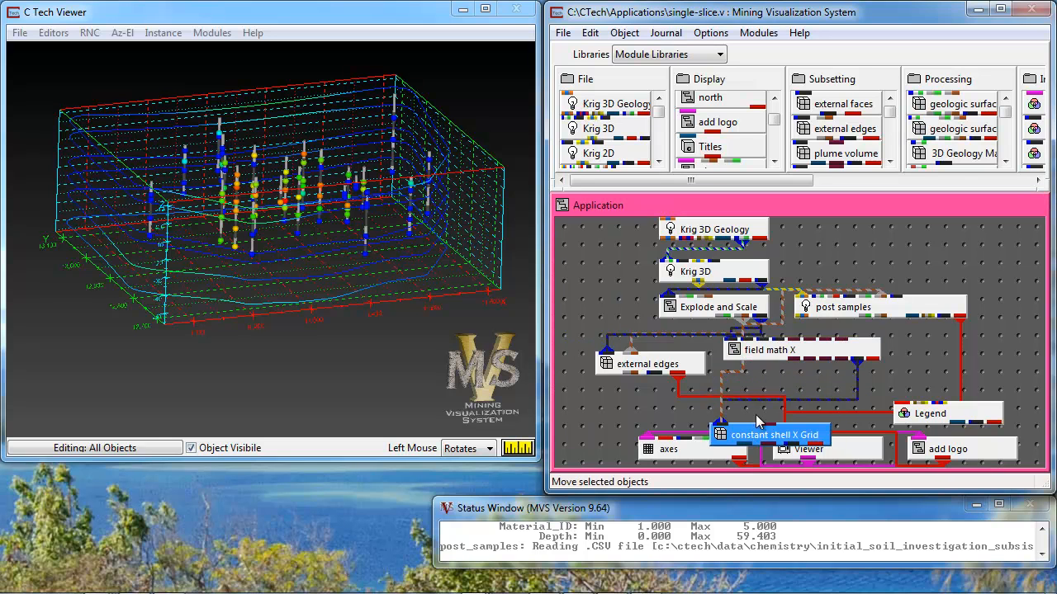
pyautogui.moveTo(774, 434); pyautogui.dragTo(783, 391)
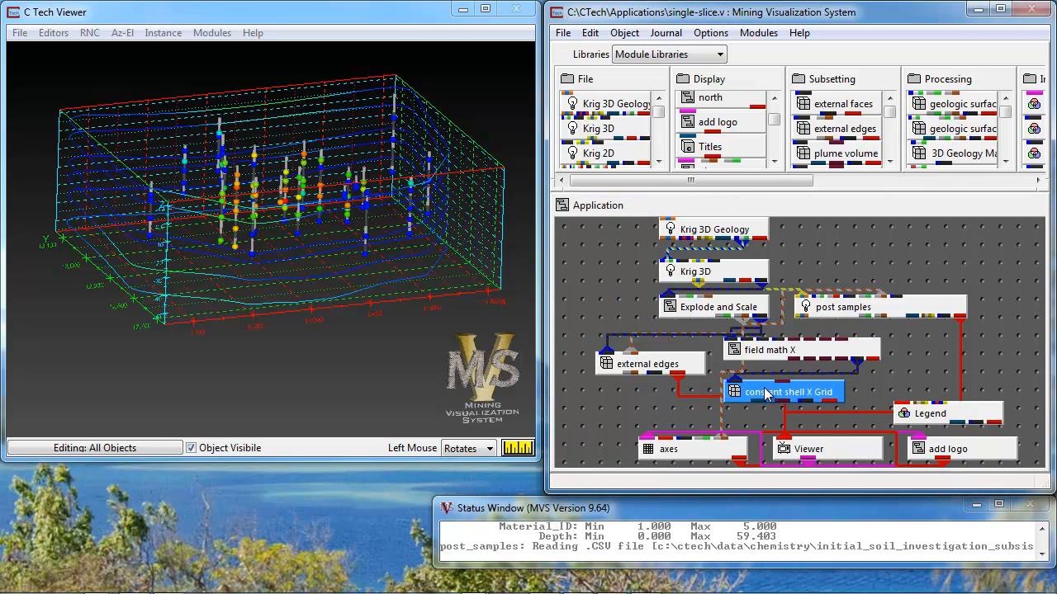
pyautogui.moveTo(772, 360)
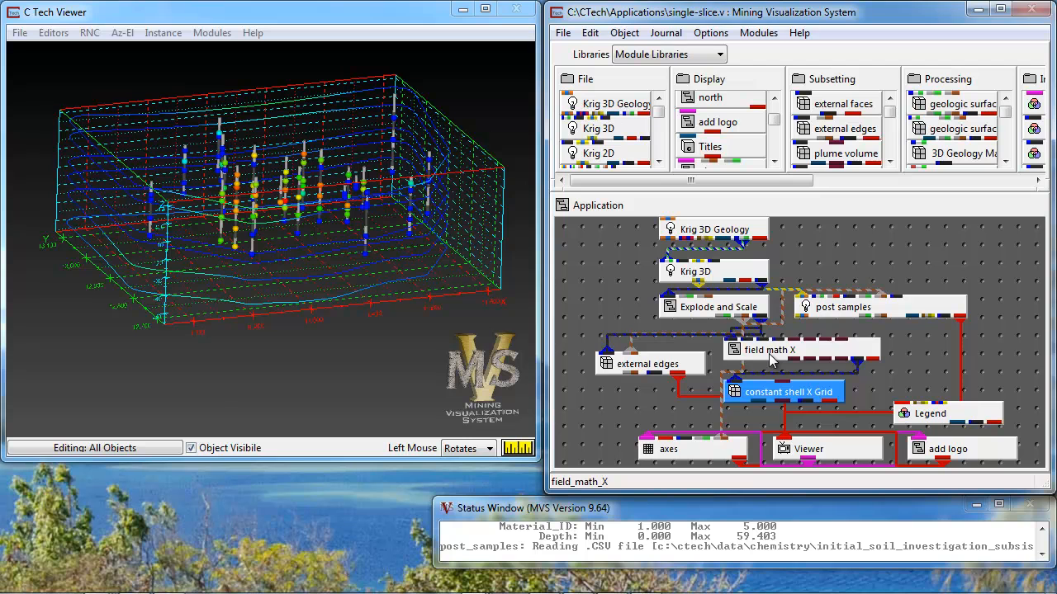
pyautogui.click(770, 350)
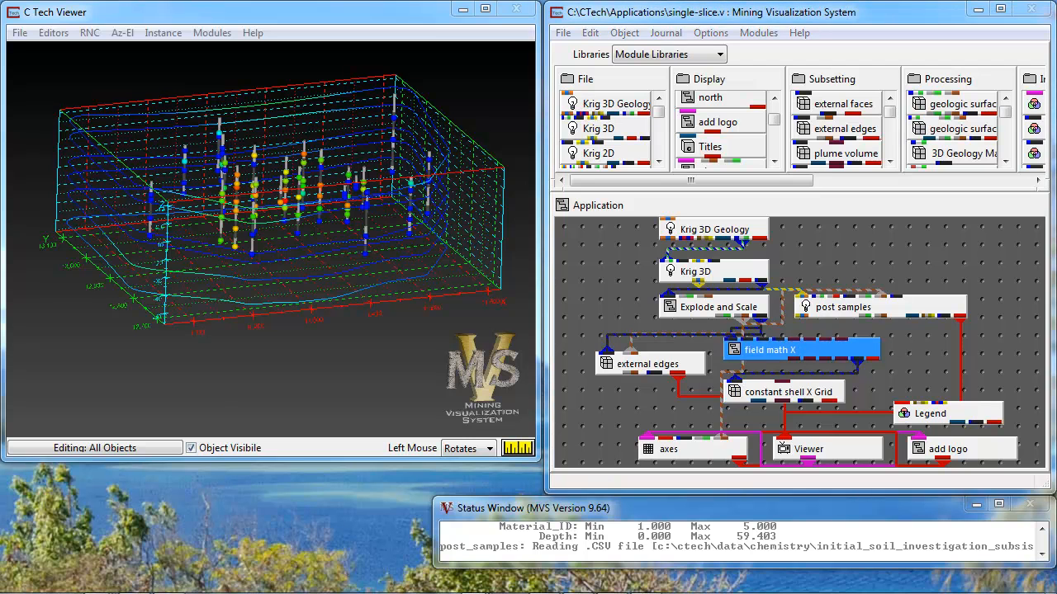
pyautogui.doubleClick(768, 348)
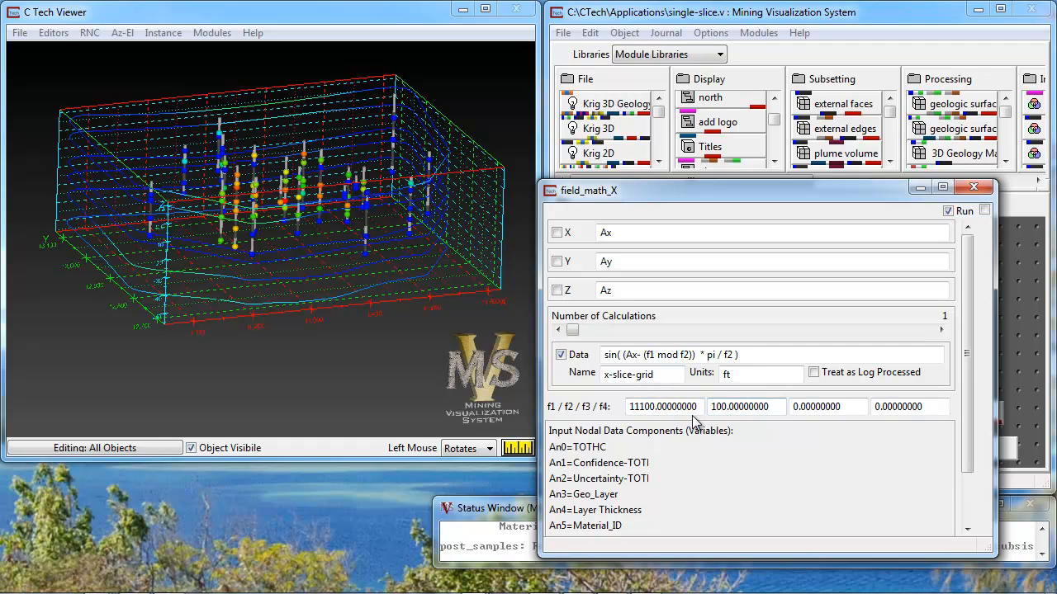
pyautogui.click(653, 406)
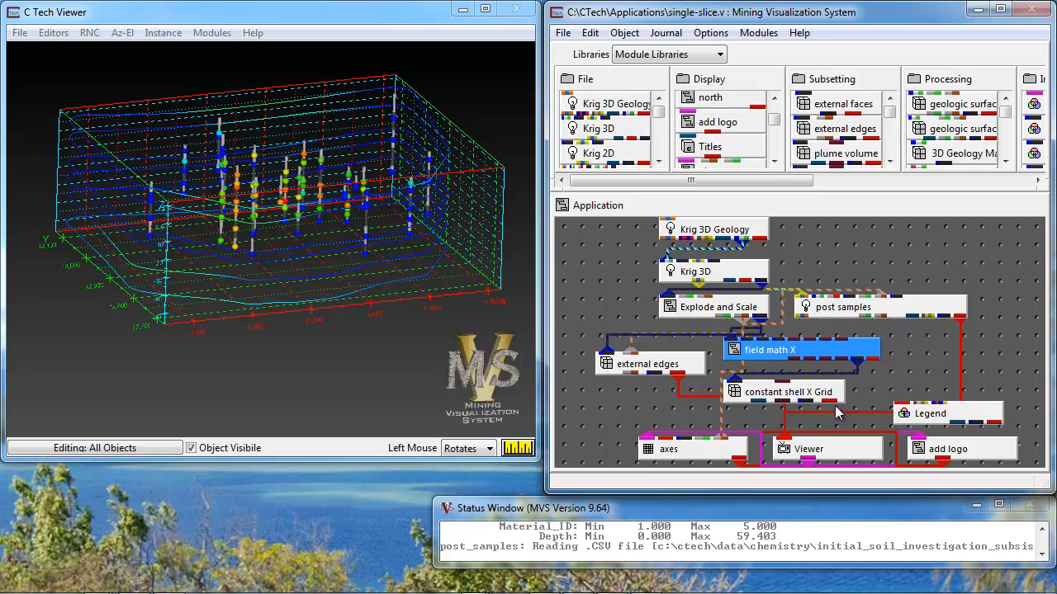
# Step: Select constant shell X Grid and view the parallel X slices from several angles
pyautogui.click(788, 391)
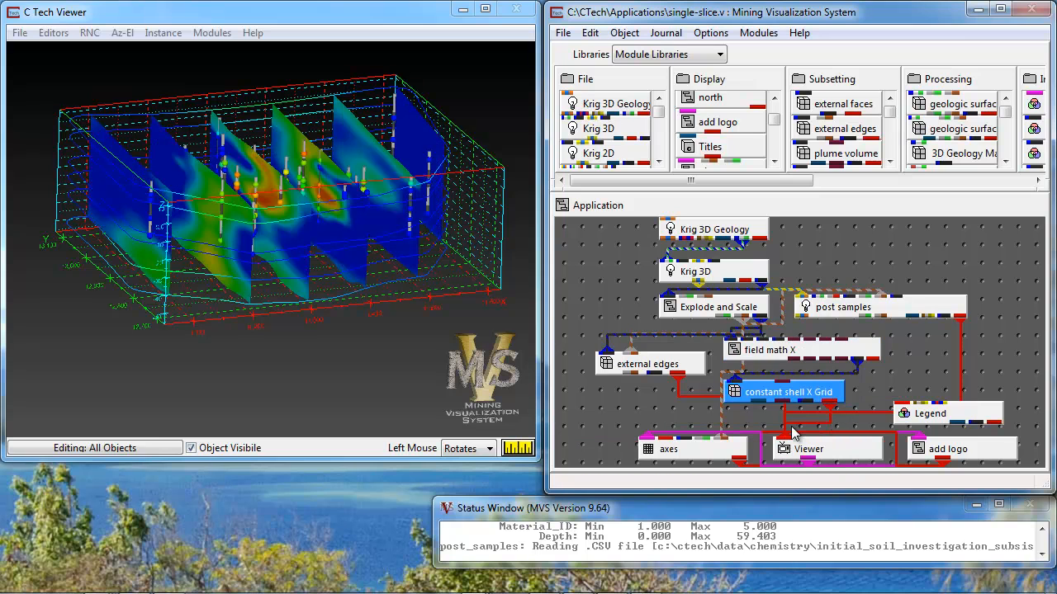
pyautogui.moveTo(301, 264)
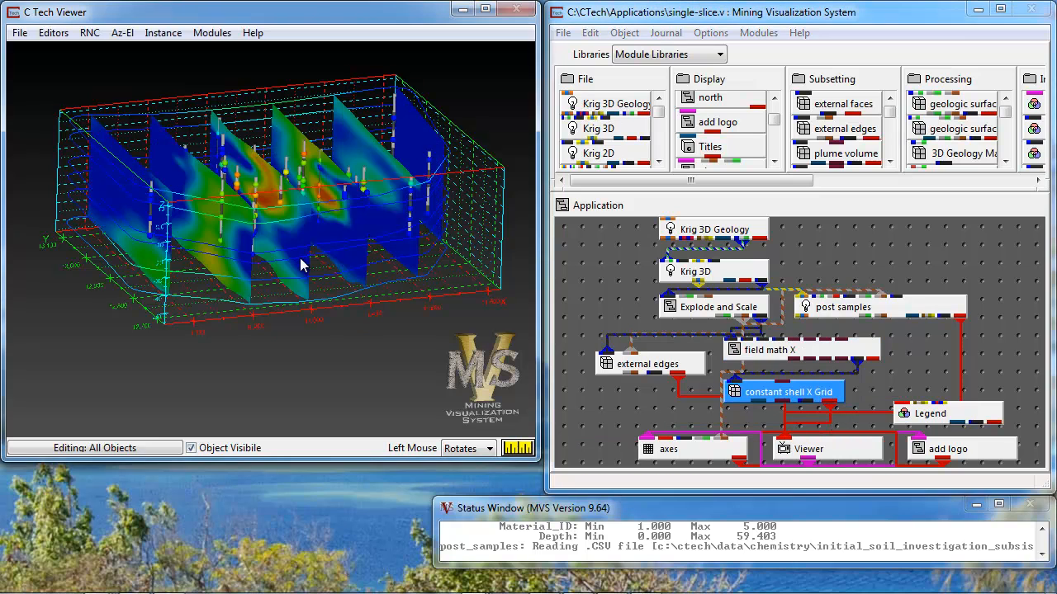
pyautogui.moveTo(301, 265); pyautogui.dragTo(337, 302)
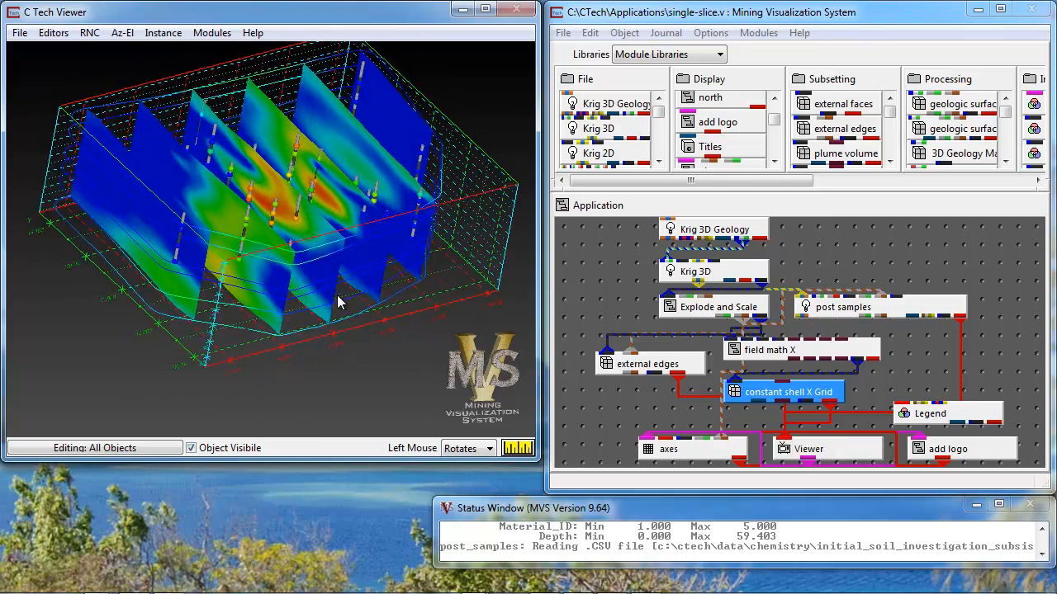
pyautogui.moveTo(337, 304); pyautogui.dragTo(297, 279)
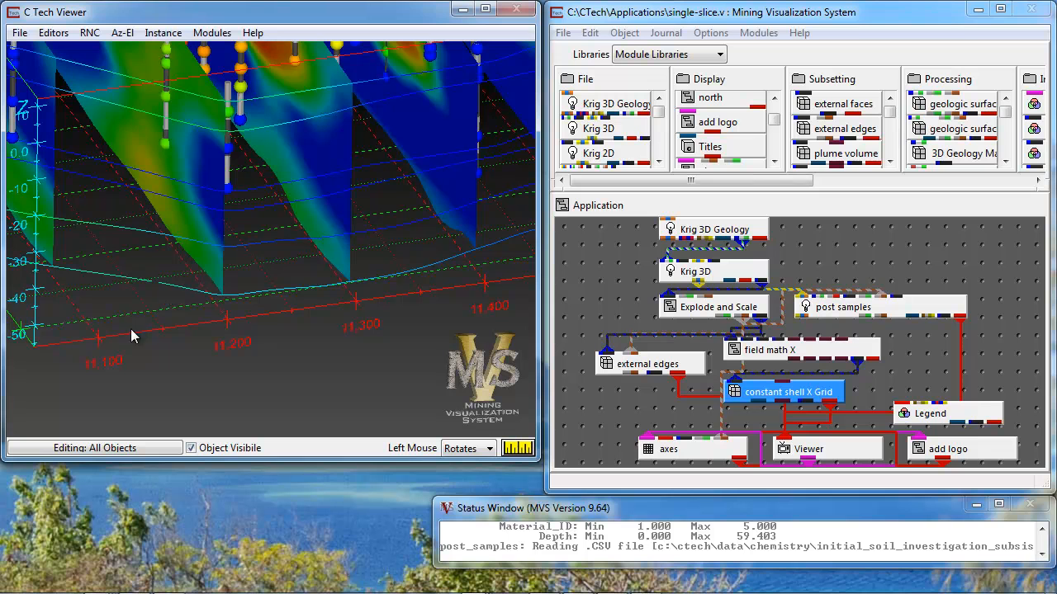
pyautogui.moveTo(116, 369)
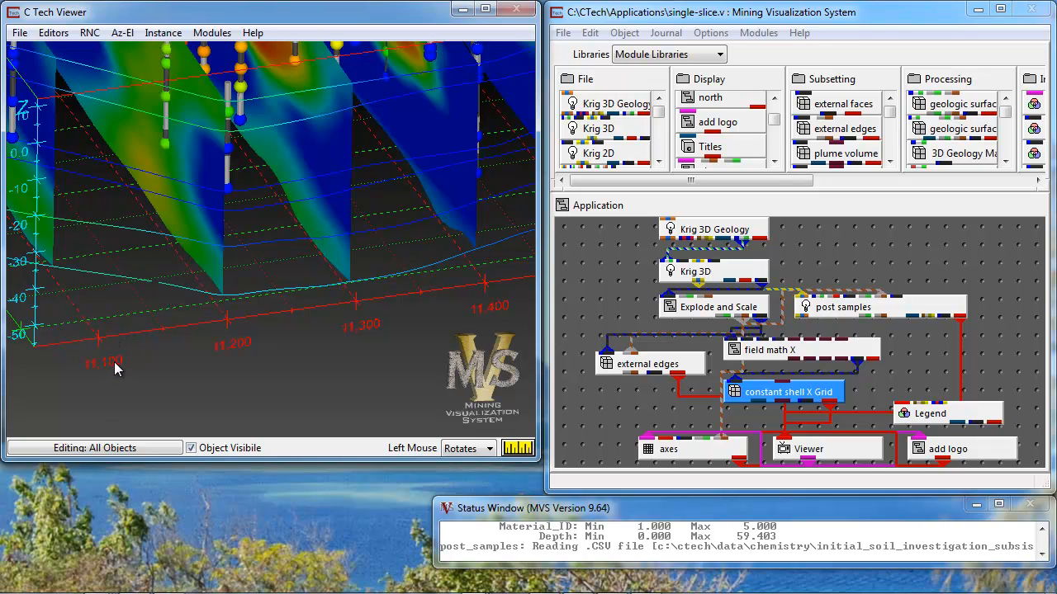
pyautogui.moveTo(115, 363); pyautogui.dragTo(367, 300)
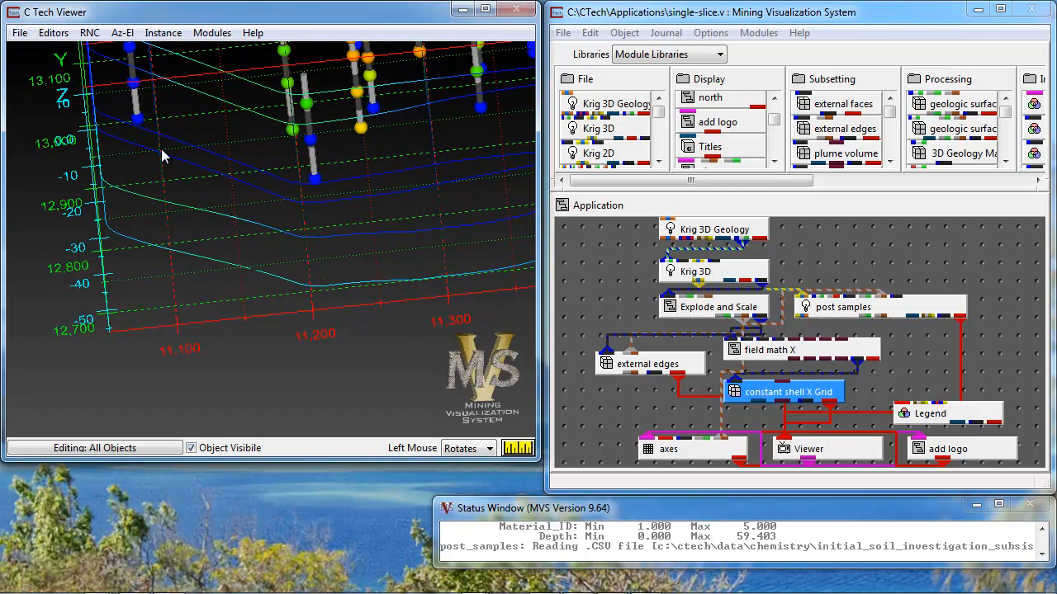
pyautogui.moveTo(191, 350)
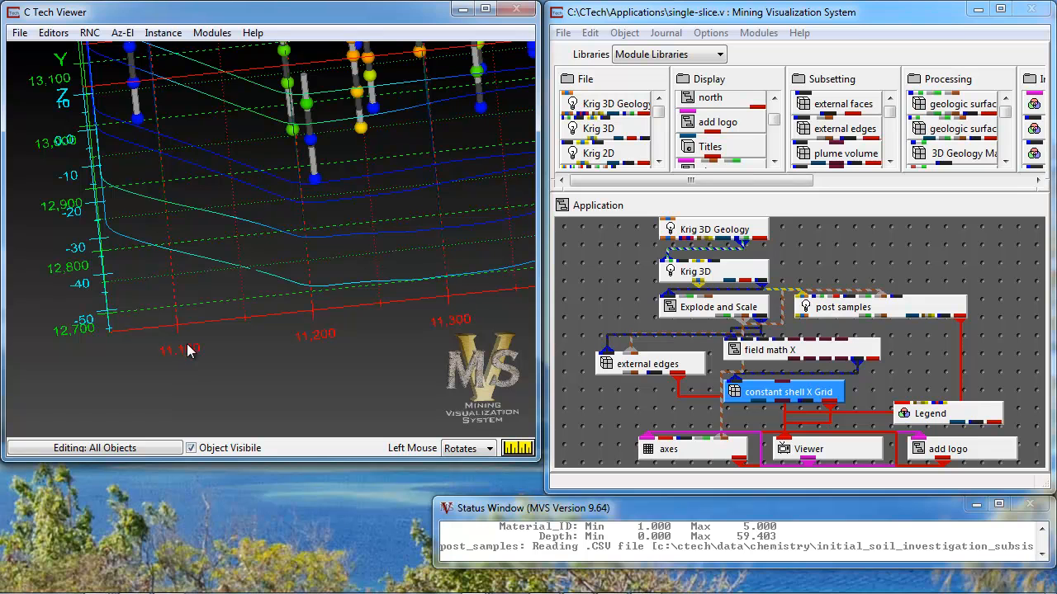
pyautogui.moveTo(304, 308)
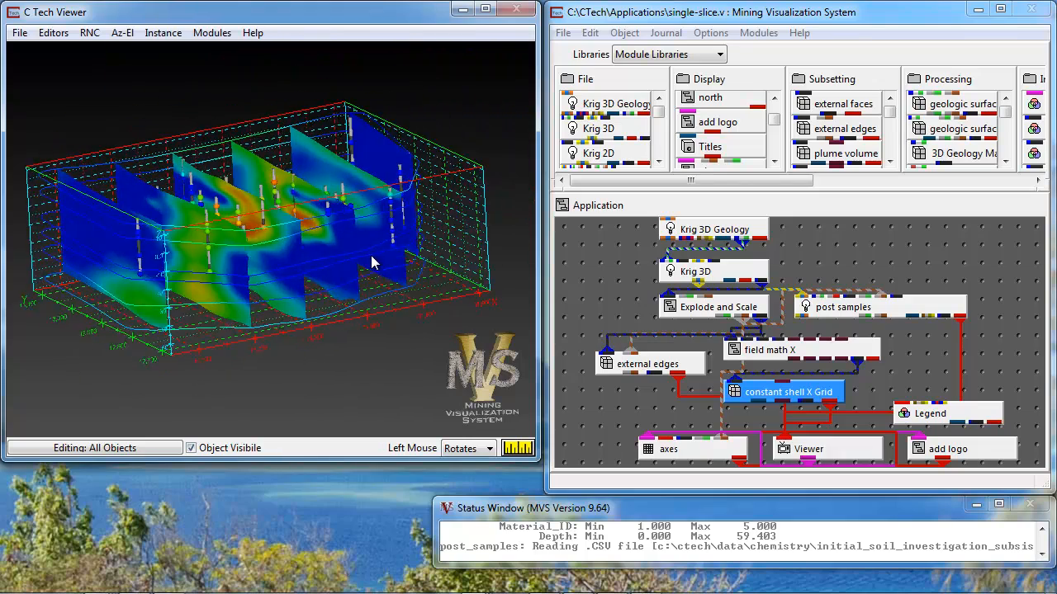
pyautogui.moveTo(372, 260); pyautogui.dragTo(368, 305)
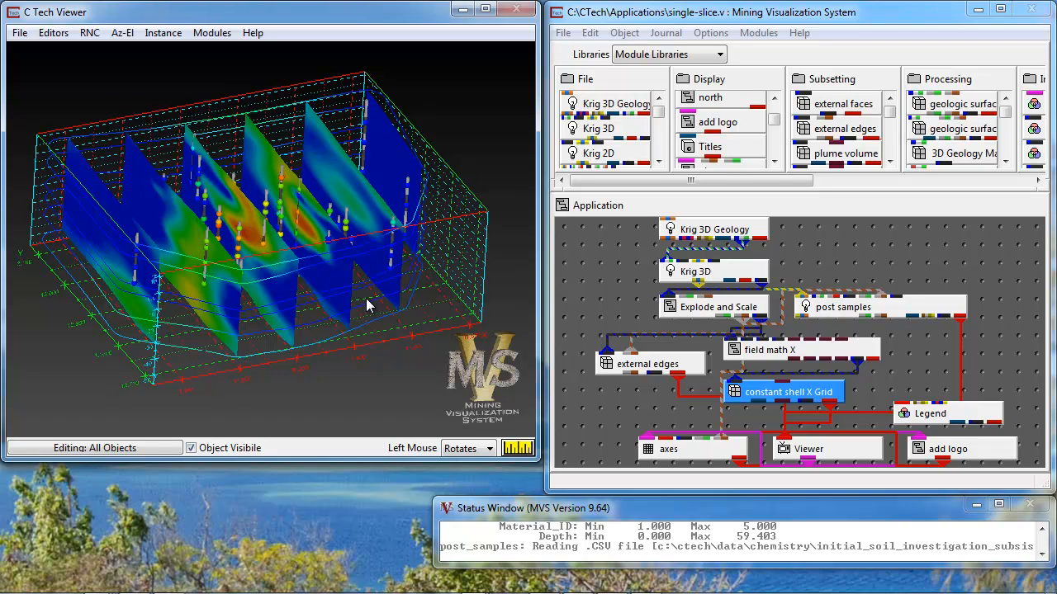
pyautogui.moveTo(210, 239)
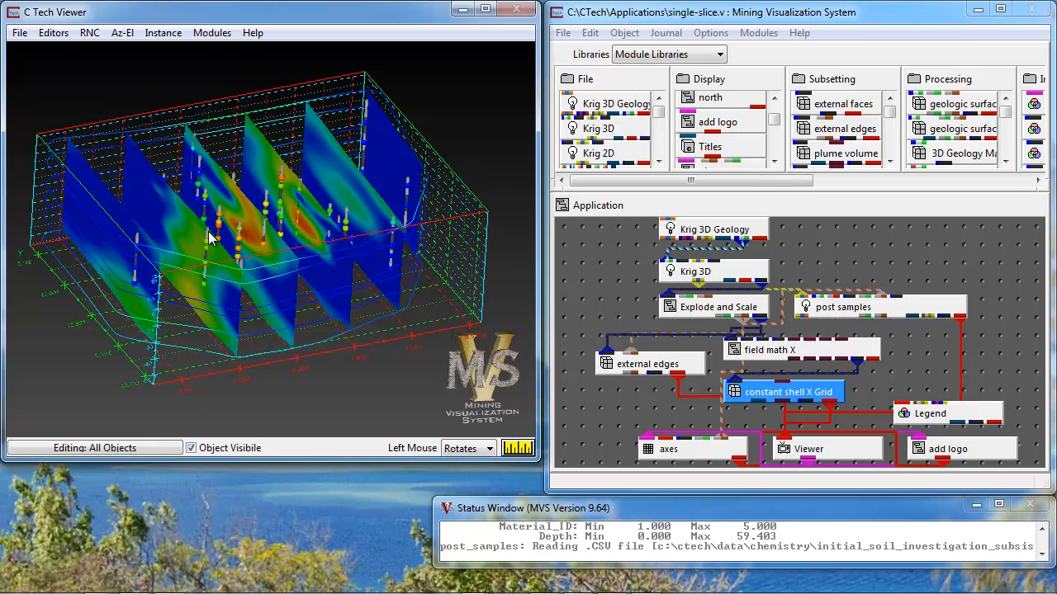
pyautogui.moveTo(174, 229)
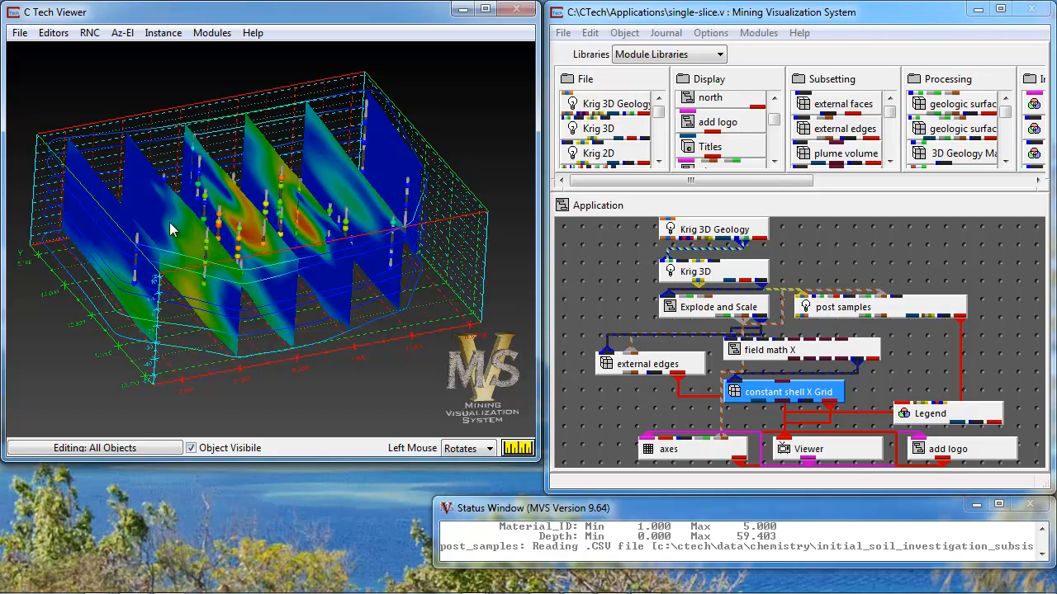
pyautogui.moveTo(437, 297)
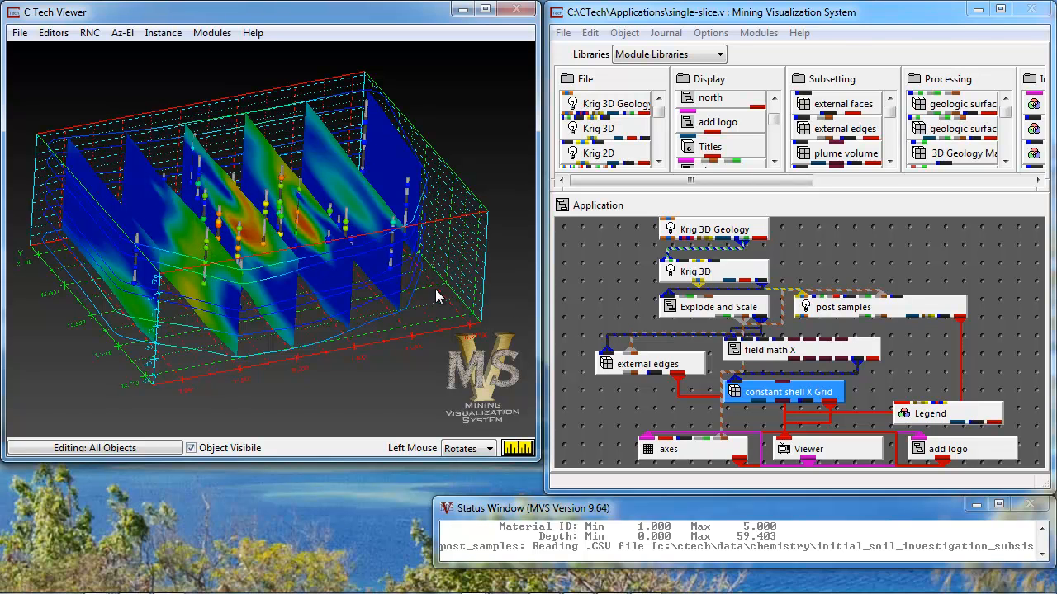
pyautogui.moveTo(795, 356)
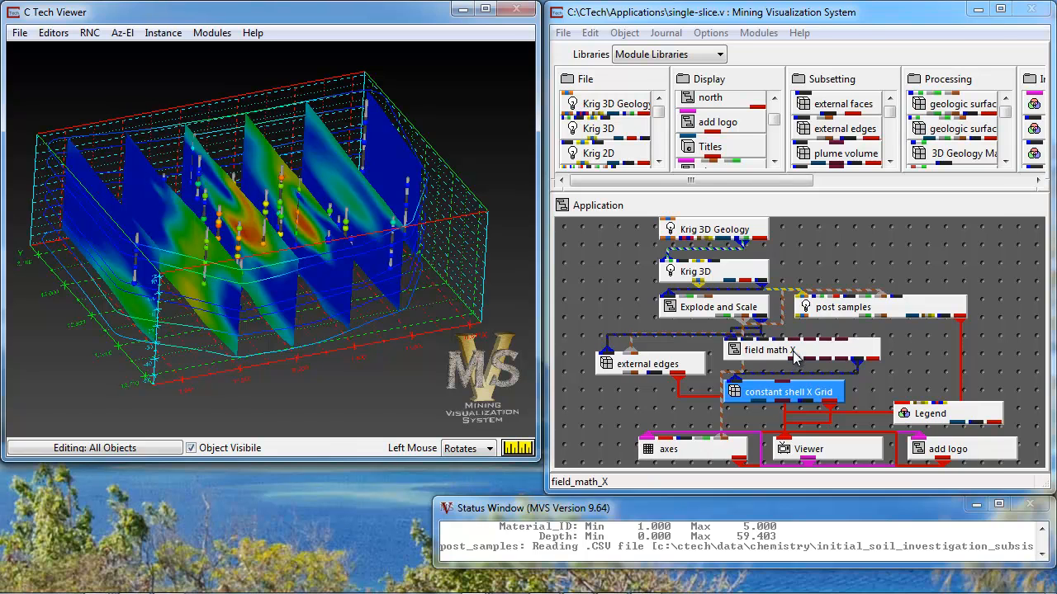
# Step: Reduce the slice spacing in field math X, then orbit to inspect the slices
pyautogui.doubleClick(769, 349)
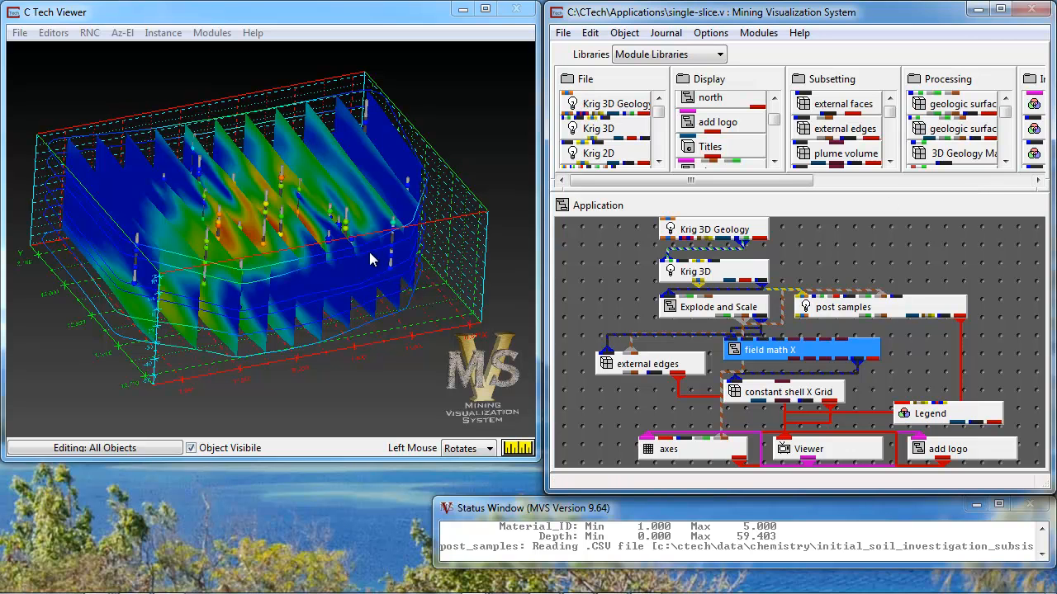
pyautogui.moveTo(277, 289)
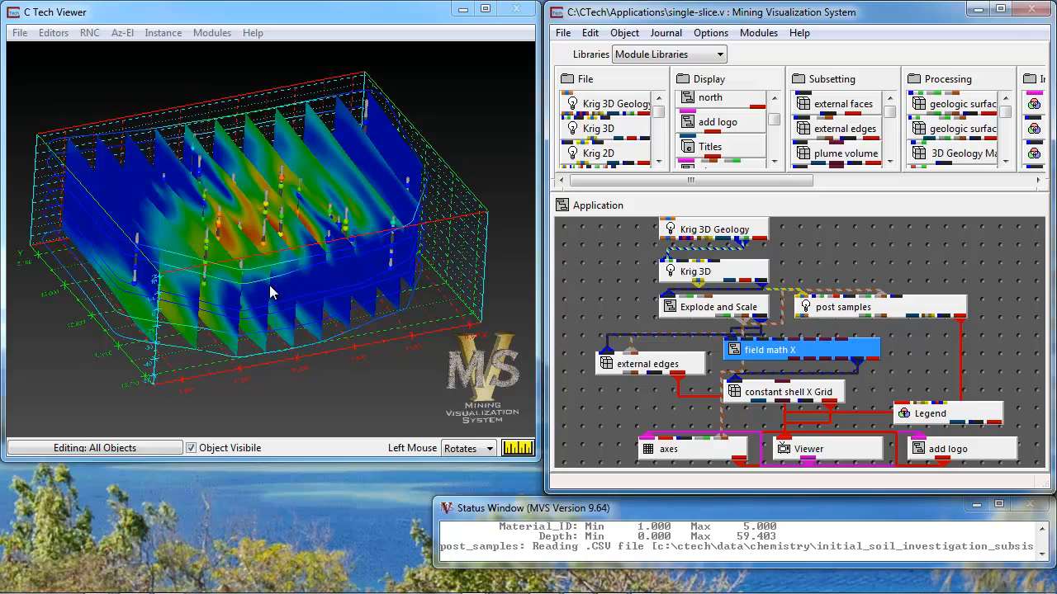
pyautogui.moveTo(273, 289); pyautogui.dragTo(235, 298)
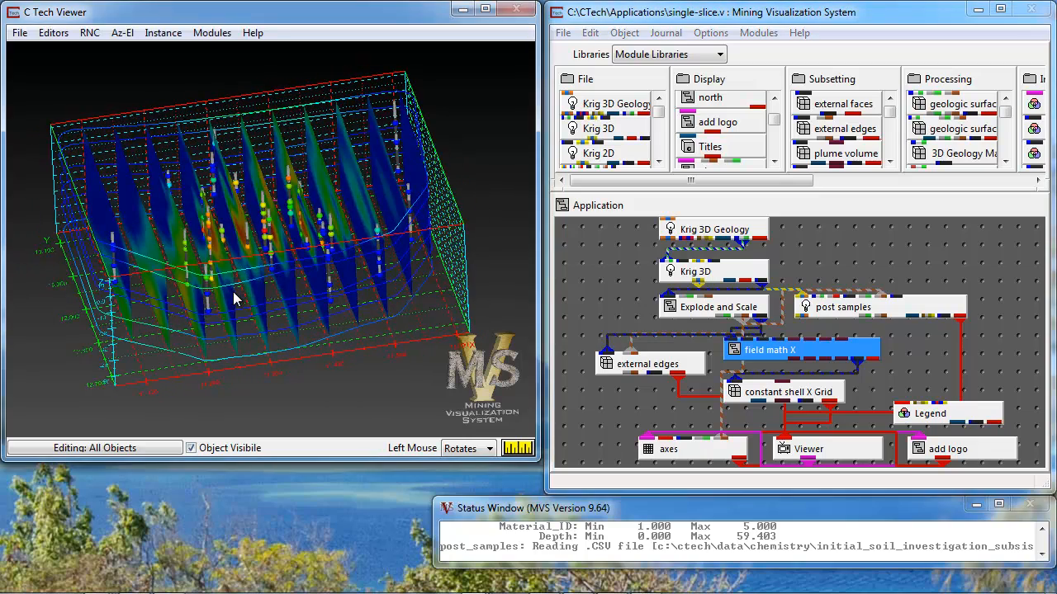
pyautogui.moveTo(235, 297); pyautogui.dragTo(277, 279)
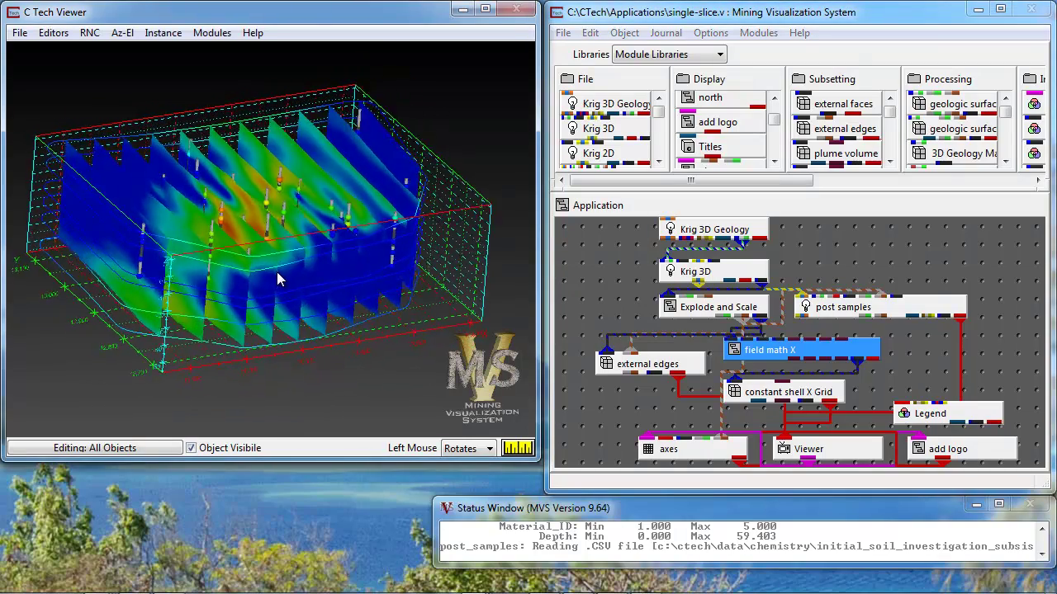
pyautogui.moveTo(277, 279); pyautogui.dragTo(239, 302)
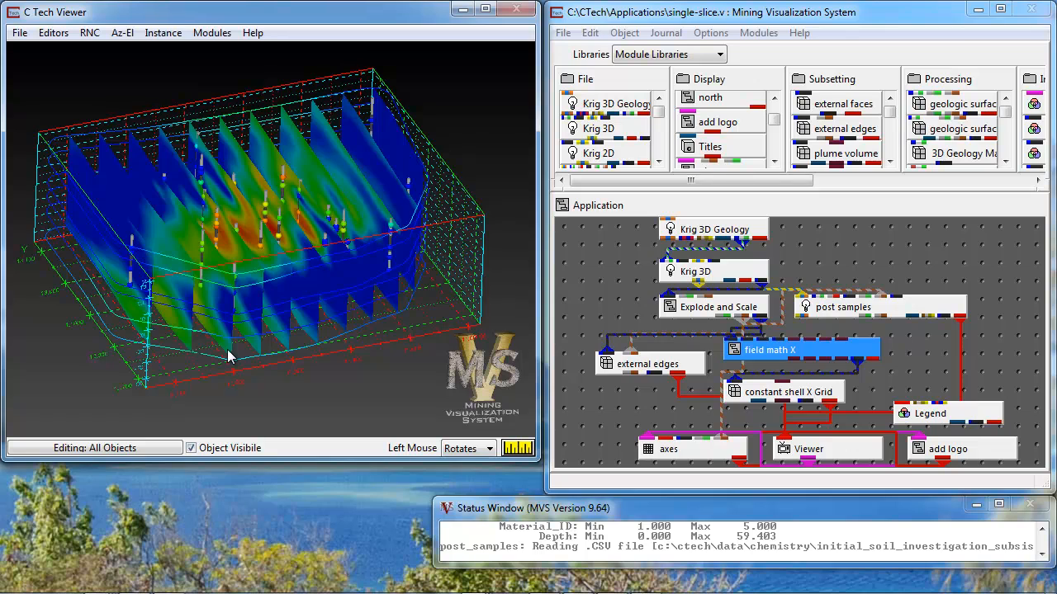
pyautogui.moveTo(231, 355); pyautogui.dragTo(285, 311)
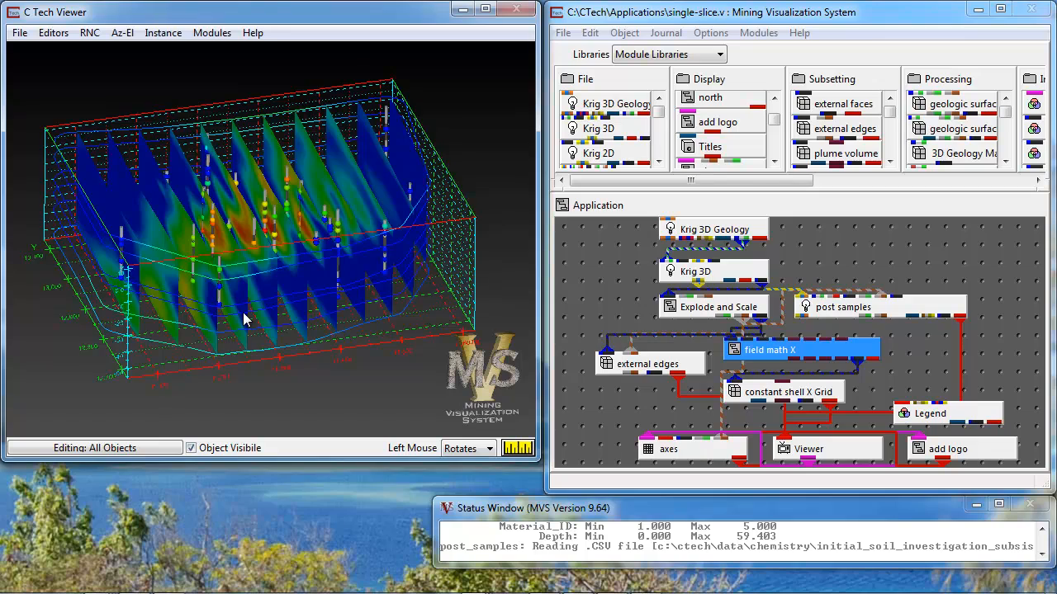
pyautogui.moveTo(248, 318); pyautogui.dragTo(297, 264)
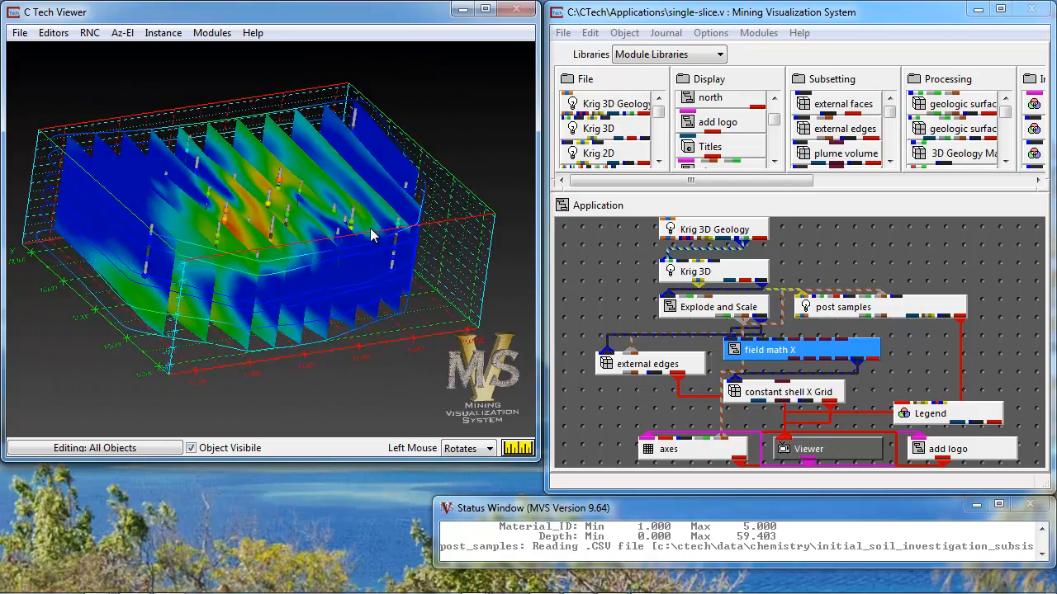
pyautogui.moveTo(371, 236); pyautogui.dragTo(342, 240)
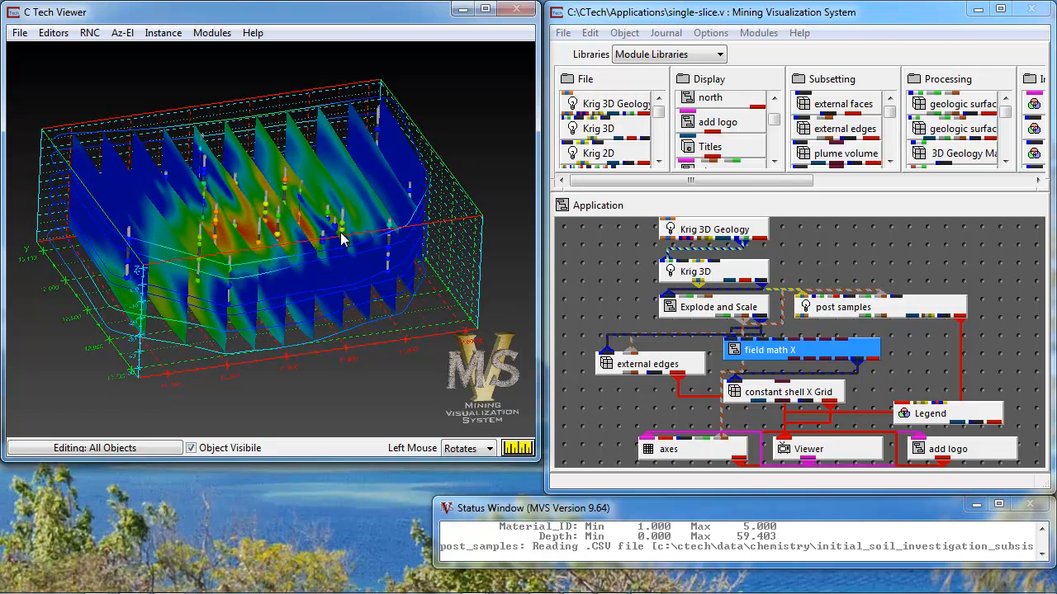
pyautogui.moveTo(624, 32)
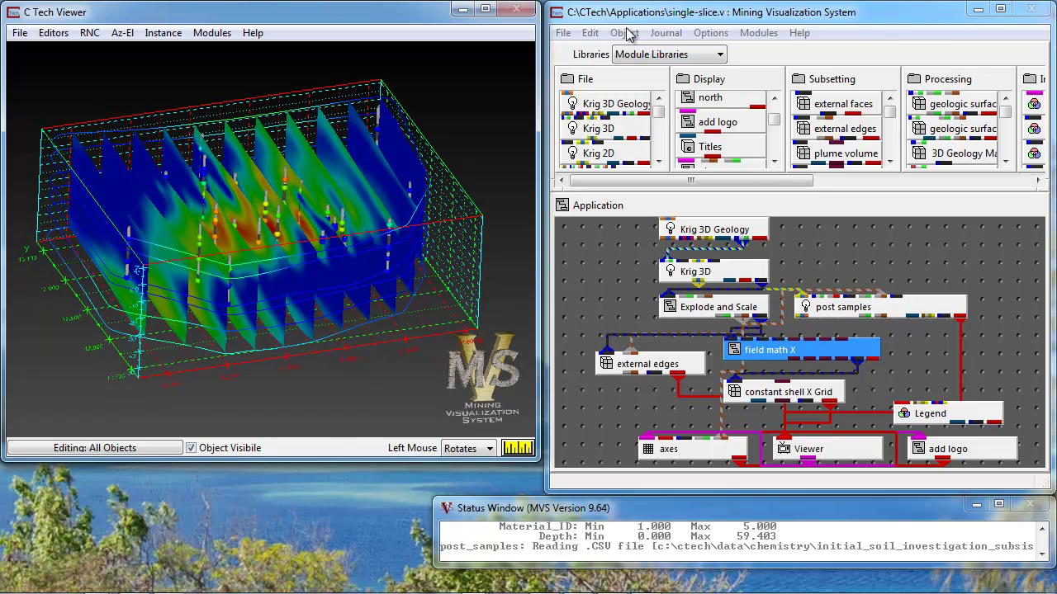
# Step: Create field_math_Y and constant shell Y Grid copies, edit them, and wire to the Viewer
pyautogui.click(624, 32)
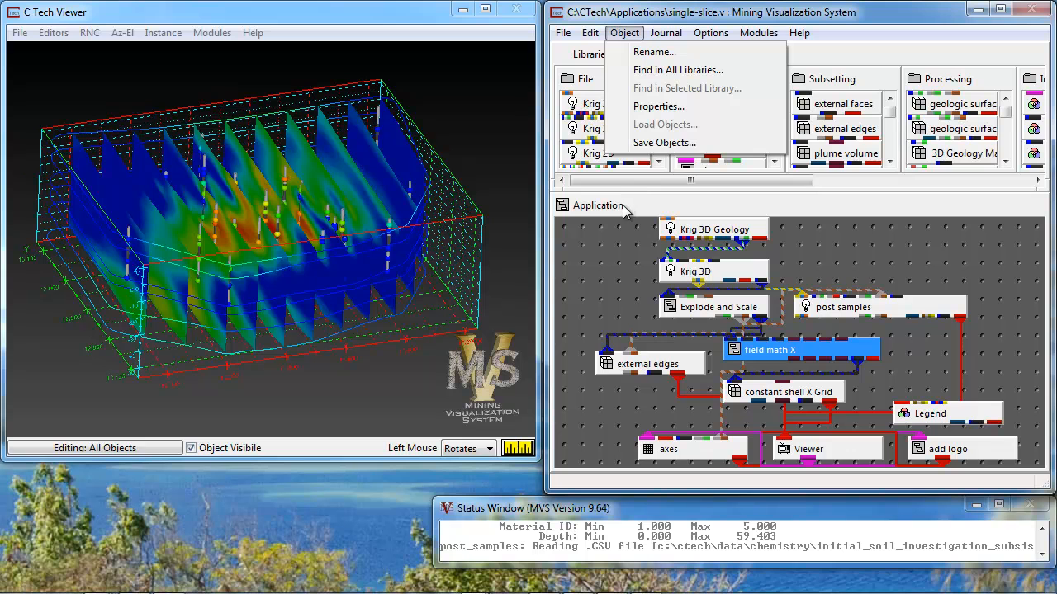
pyautogui.moveTo(658, 131)
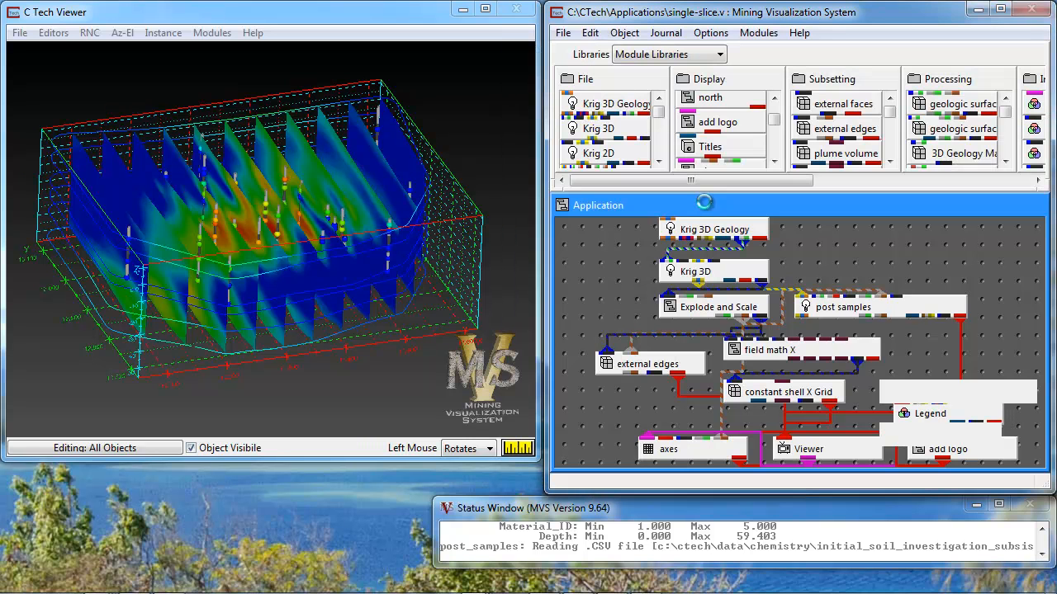
pyautogui.doubleClick(941, 391)
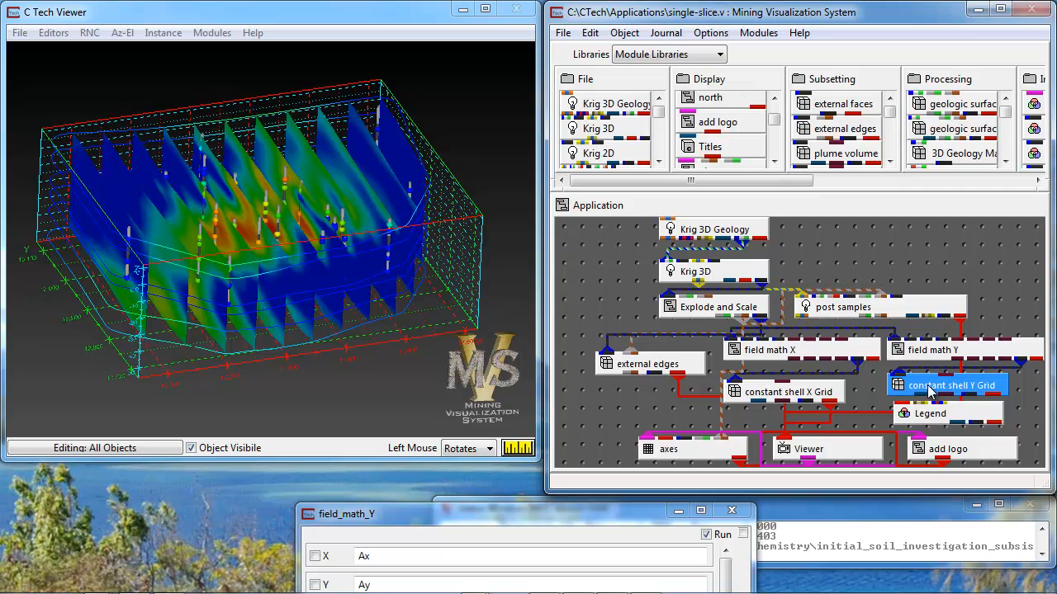
pyautogui.moveTo(998, 370)
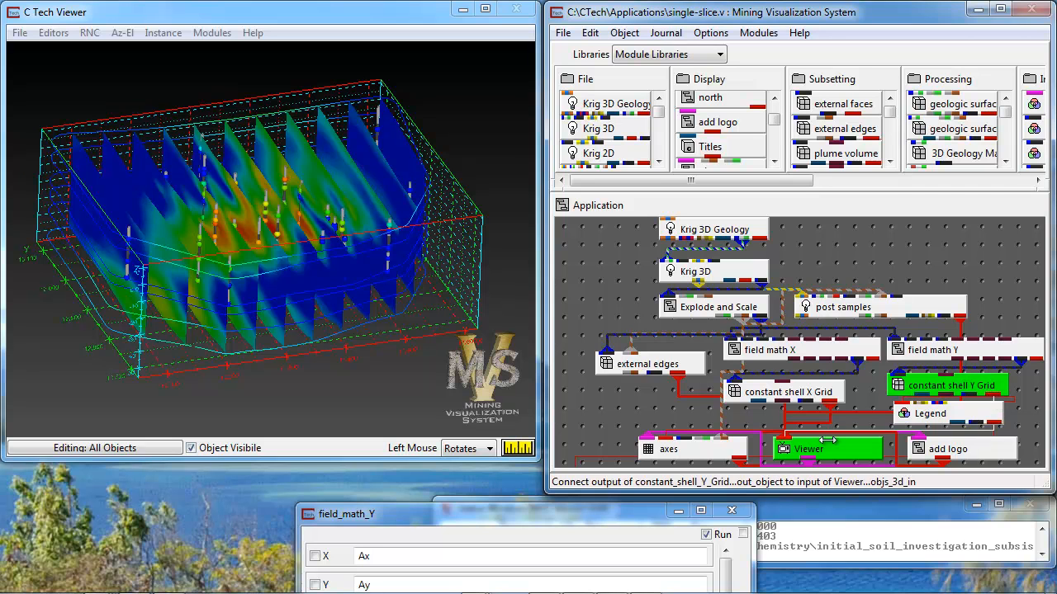
pyautogui.click(828, 449)
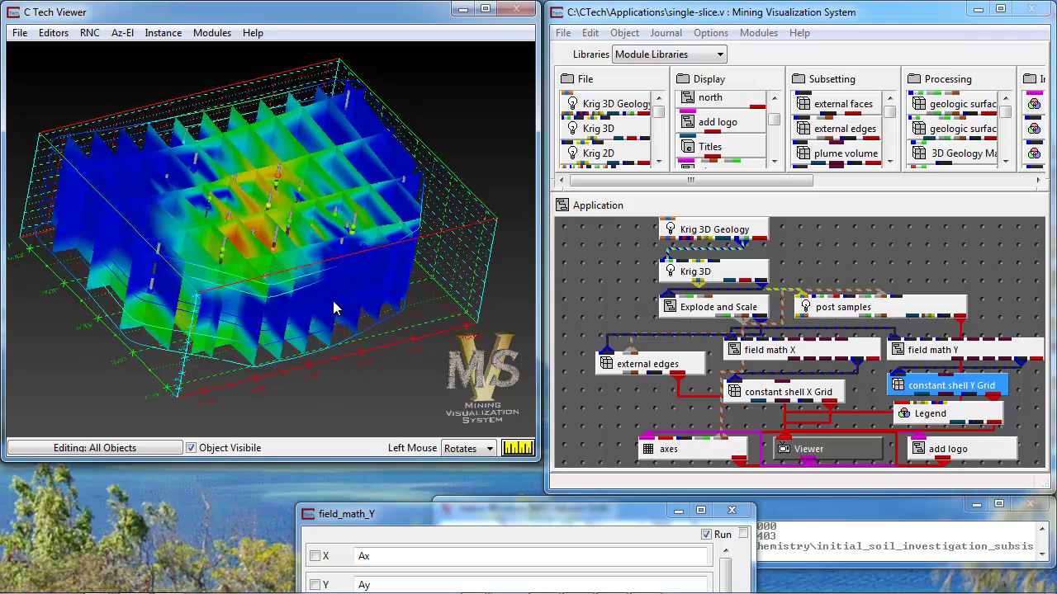
pyautogui.moveTo(334, 308); pyautogui.dragTo(272, 384)
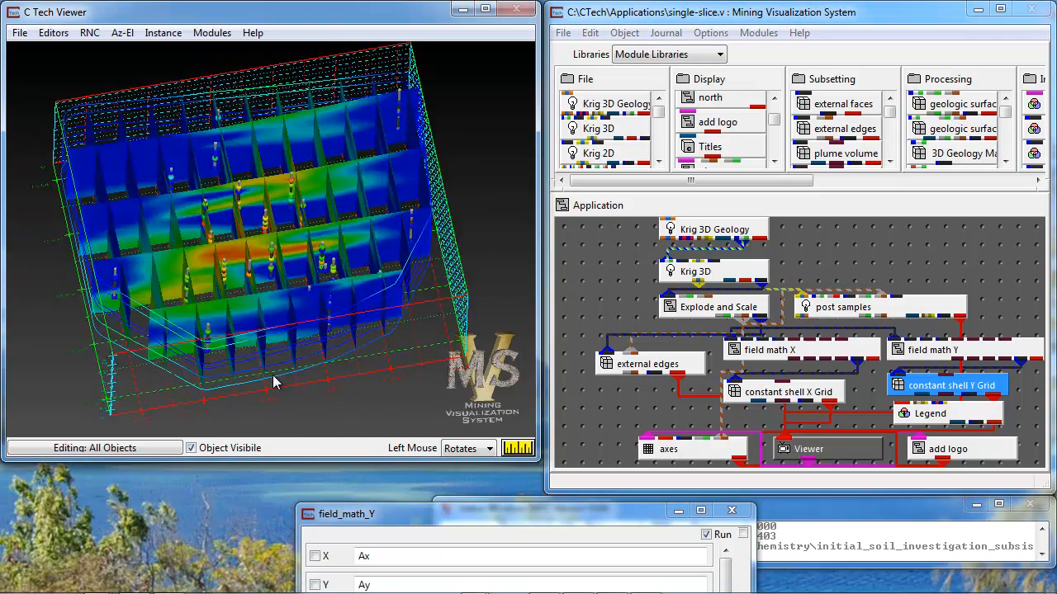
pyautogui.moveTo(277, 382); pyautogui.dragTo(405, 334)
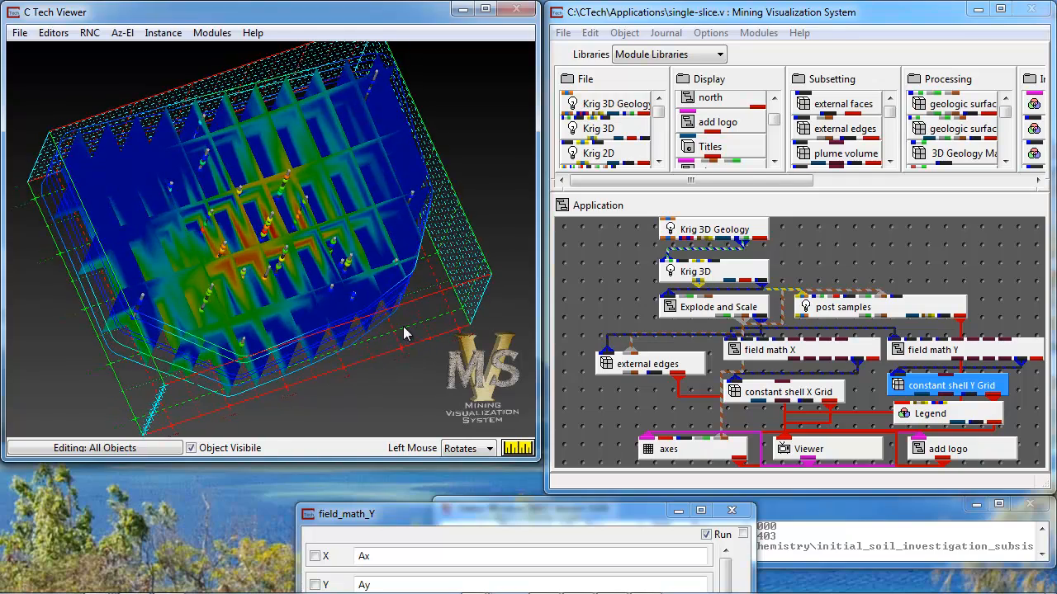
pyautogui.moveTo(405, 334); pyautogui.dragTo(194, 301)
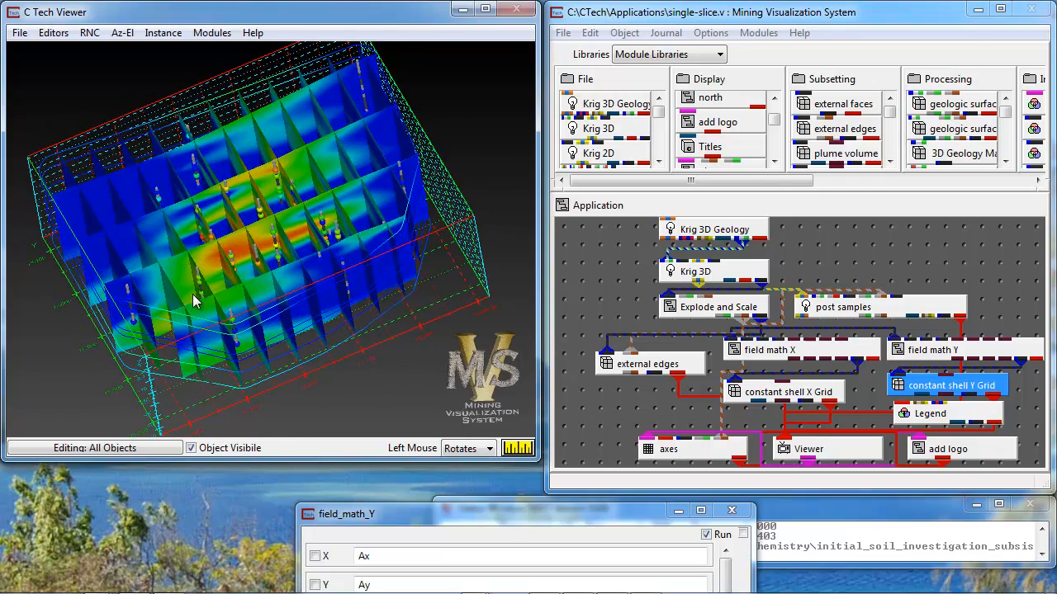
pyautogui.moveTo(194, 302); pyautogui.dragTo(306, 274)
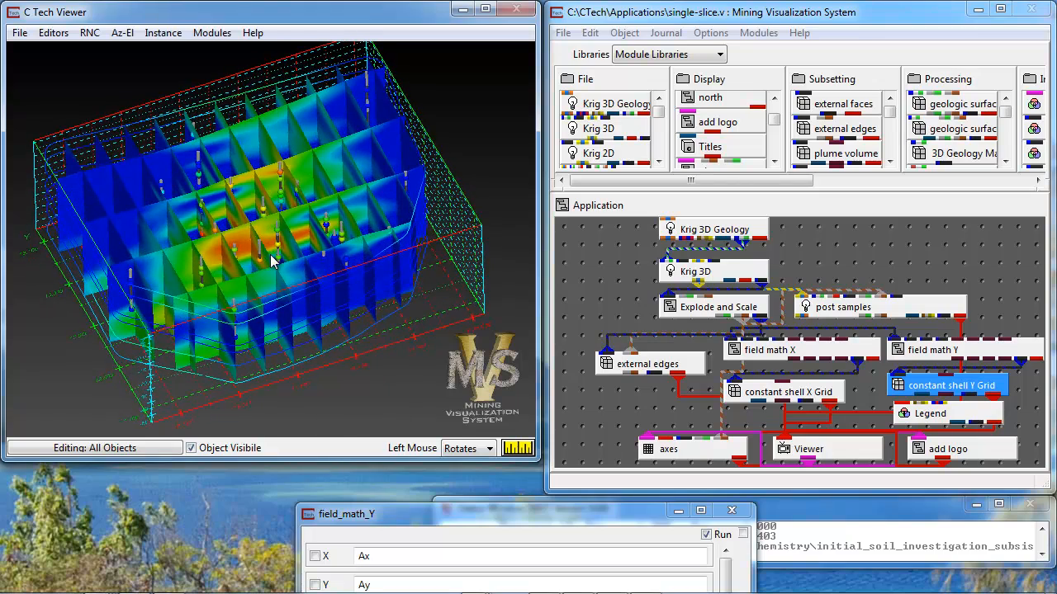
pyautogui.moveTo(272, 264); pyautogui.dragTo(281, 302)
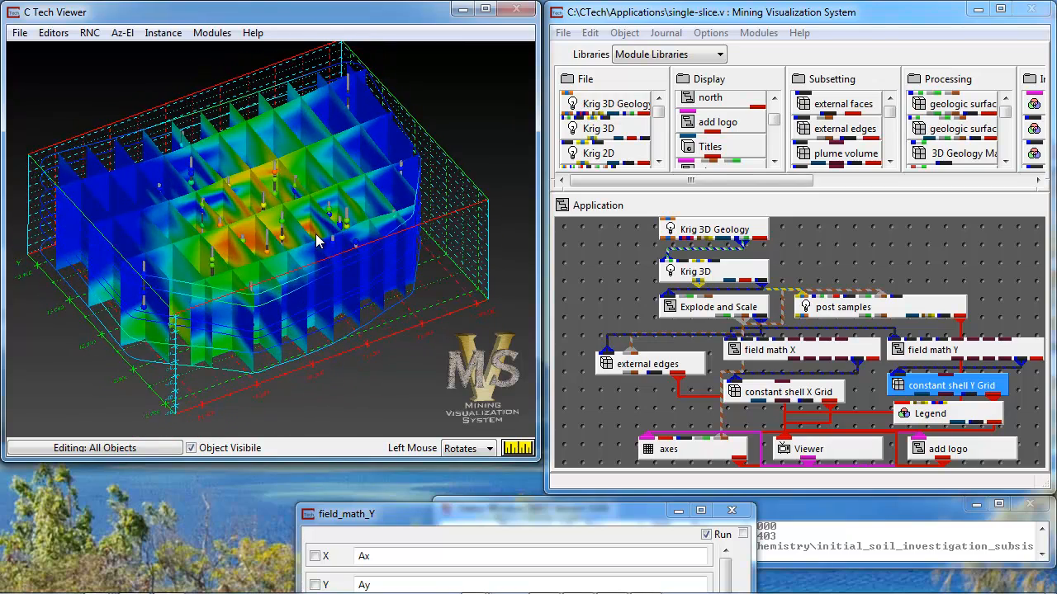
pyautogui.doubleClick(712, 306)
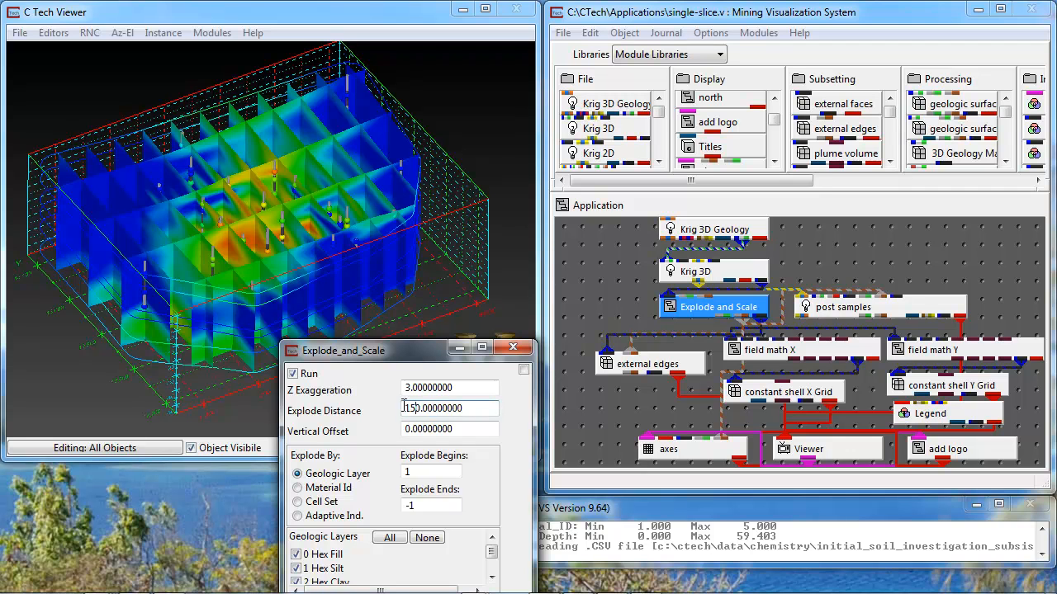
pyautogui.write('150.00000000')
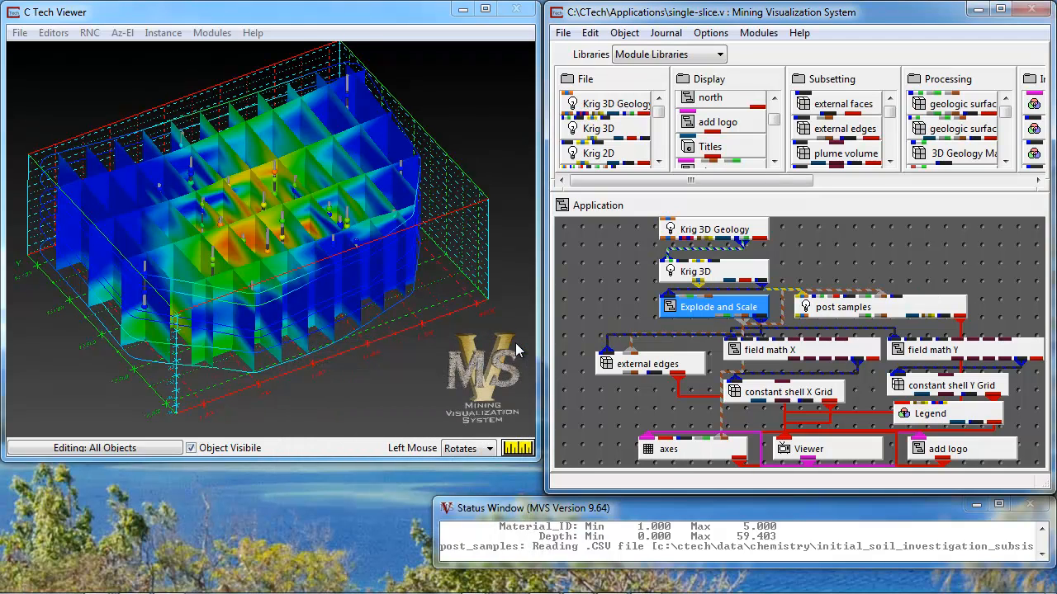
pyautogui.moveTo(909, 382)
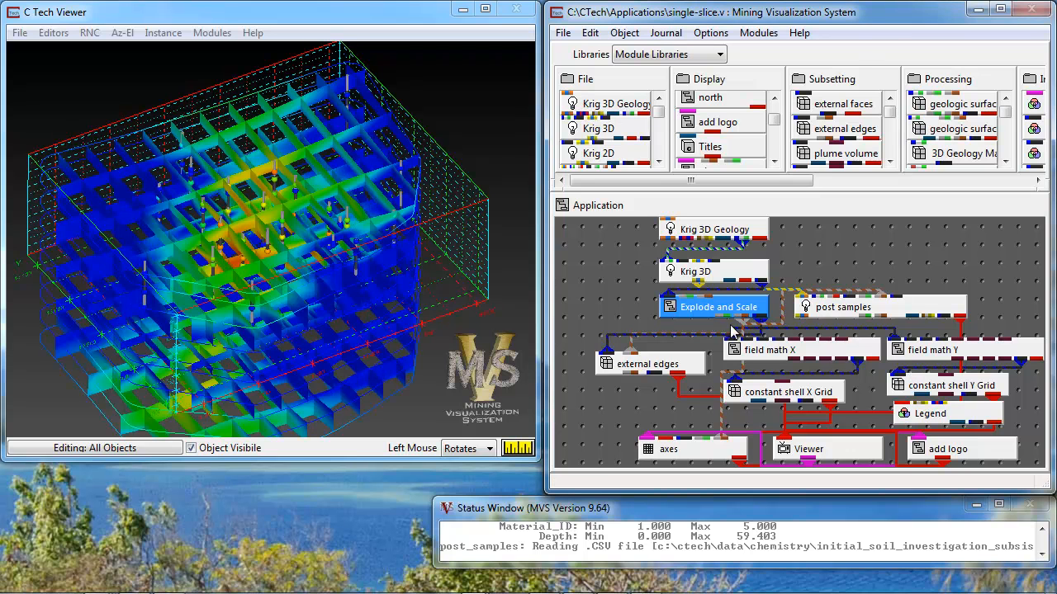
pyautogui.doubleClick(668, 448)
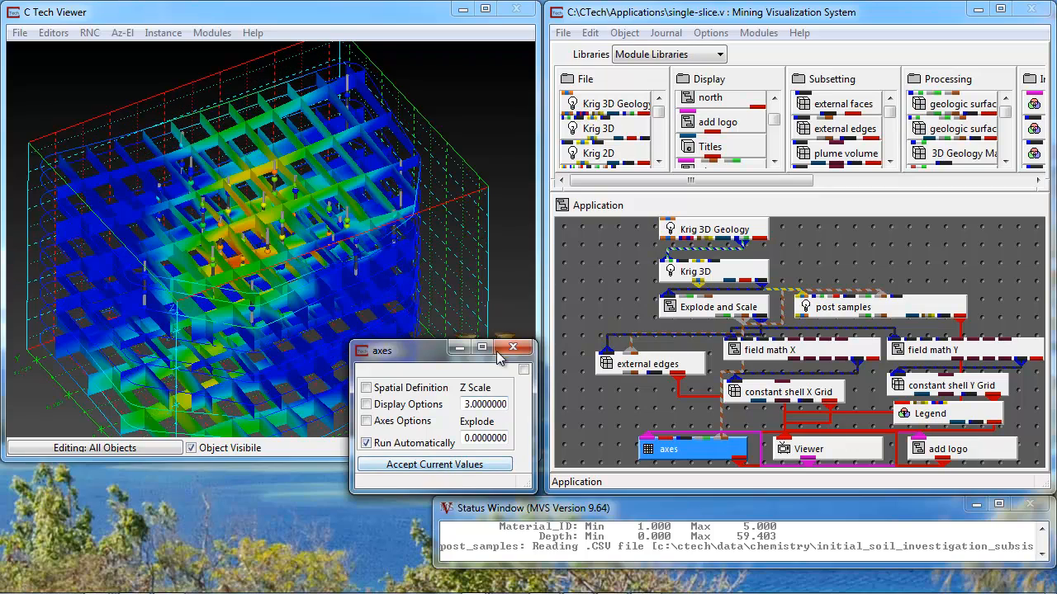
pyautogui.click(512, 348)
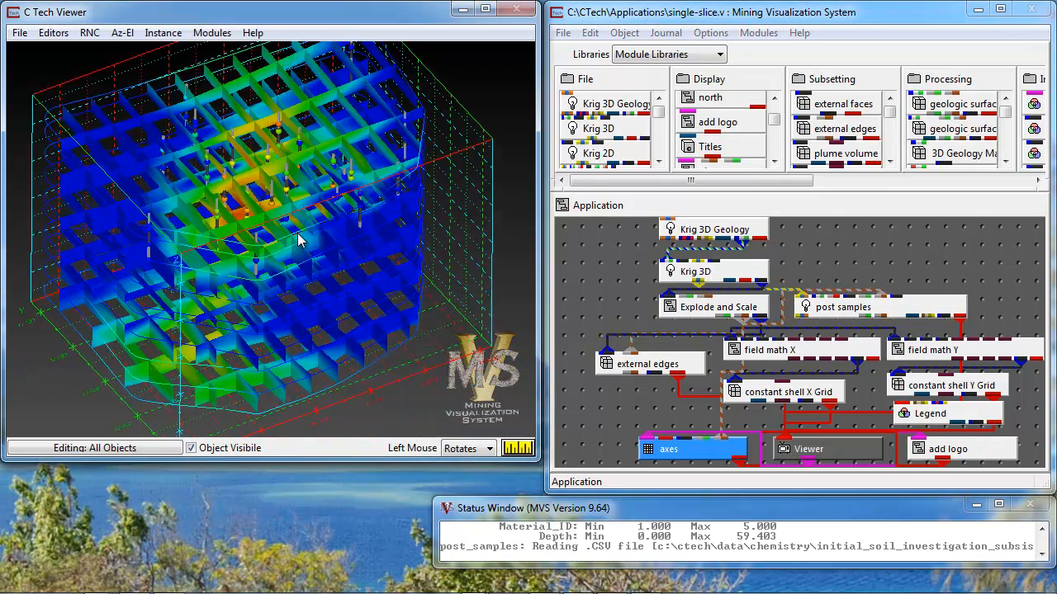
pyautogui.moveTo(297, 239); pyautogui.dragTo(306, 115)
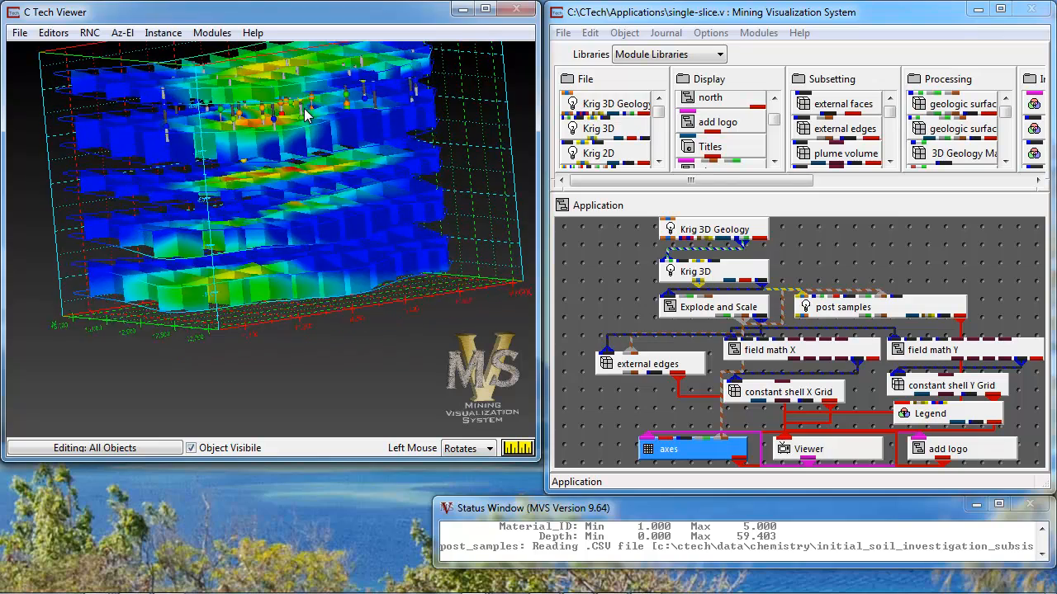
pyautogui.moveTo(305, 116); pyautogui.dragTo(359, 256)
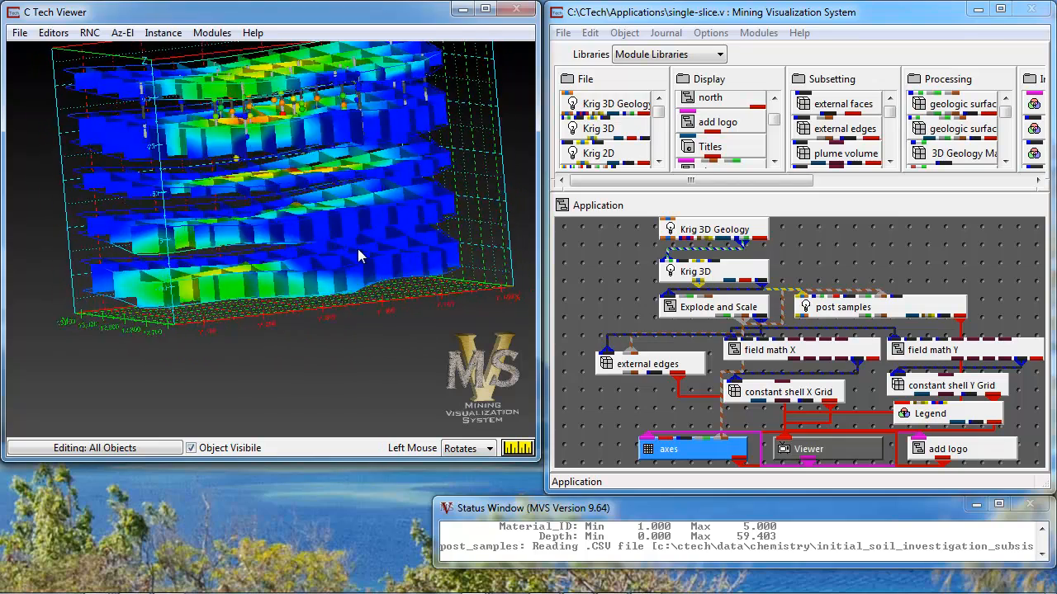
pyautogui.moveTo(359, 256); pyautogui.dragTo(338, 253)
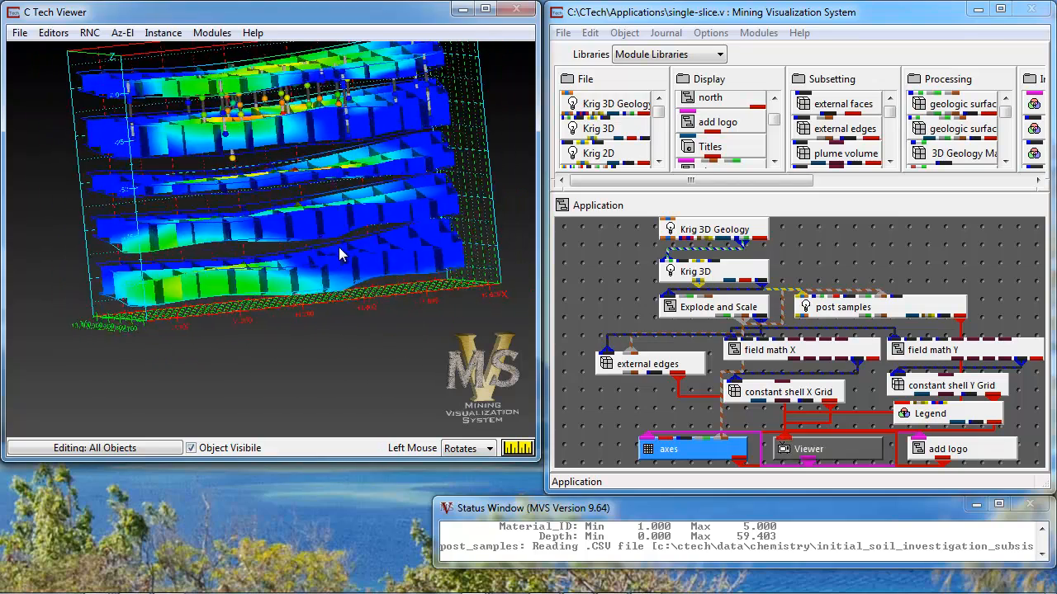
pyautogui.moveTo(339, 255); pyautogui.dragTo(380, 287)
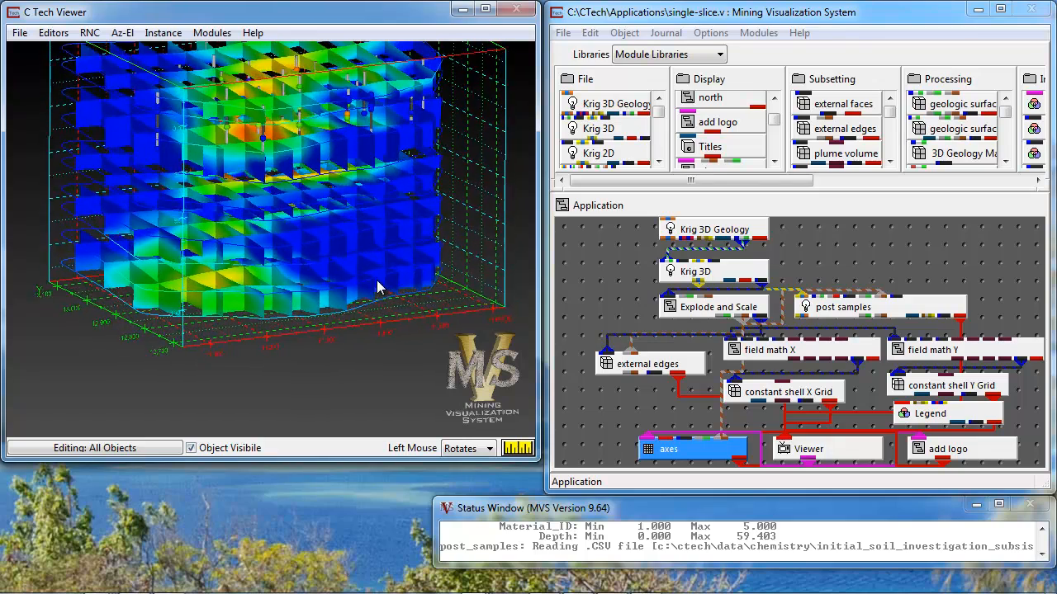
pyautogui.moveTo(375, 286); pyautogui.dragTo(330, 276)
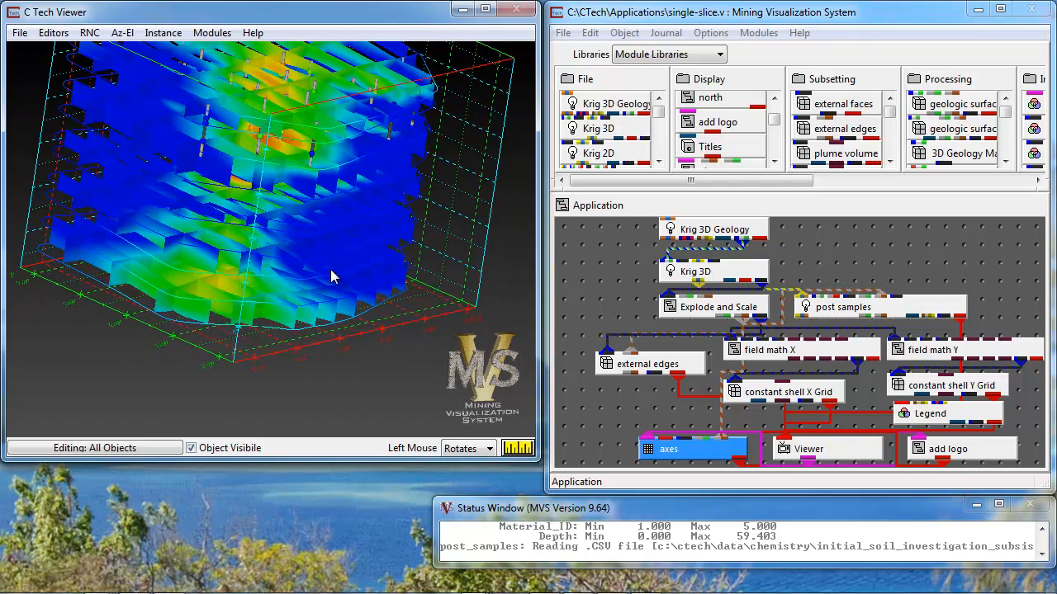
pyautogui.doubleClick(931, 349)
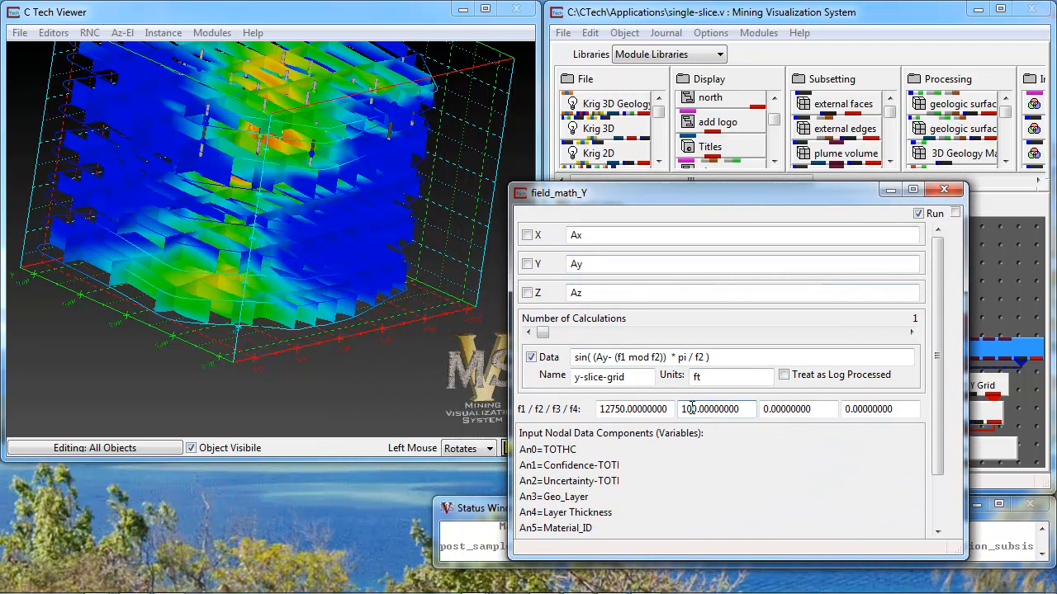
# Step: Apply a 50 ft Y-slice spacing in field math Y and orbit the denser grid
pyautogui.write('50.00000000')
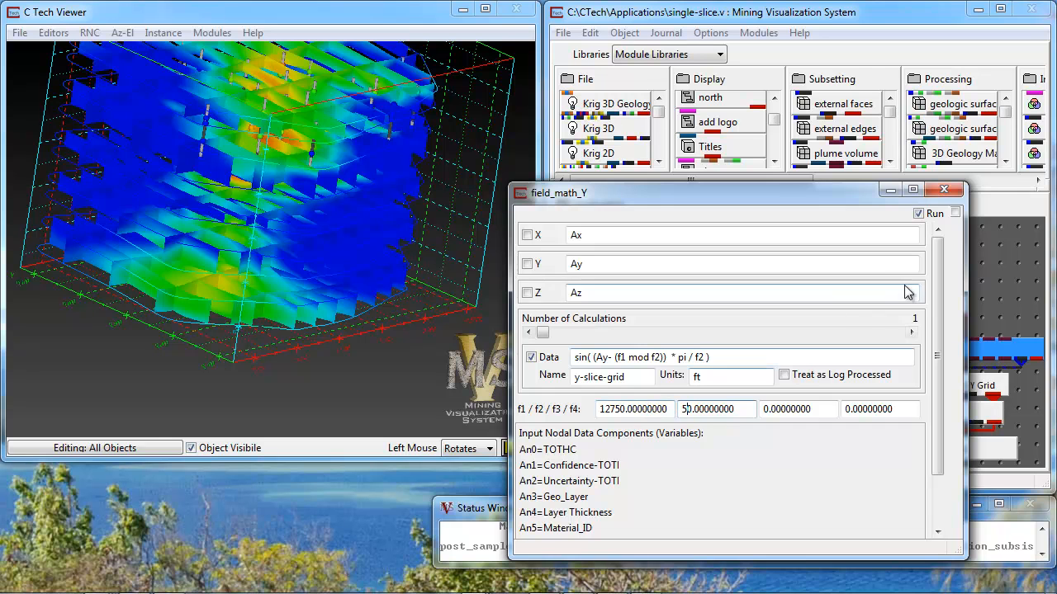
pyautogui.click(944, 189)
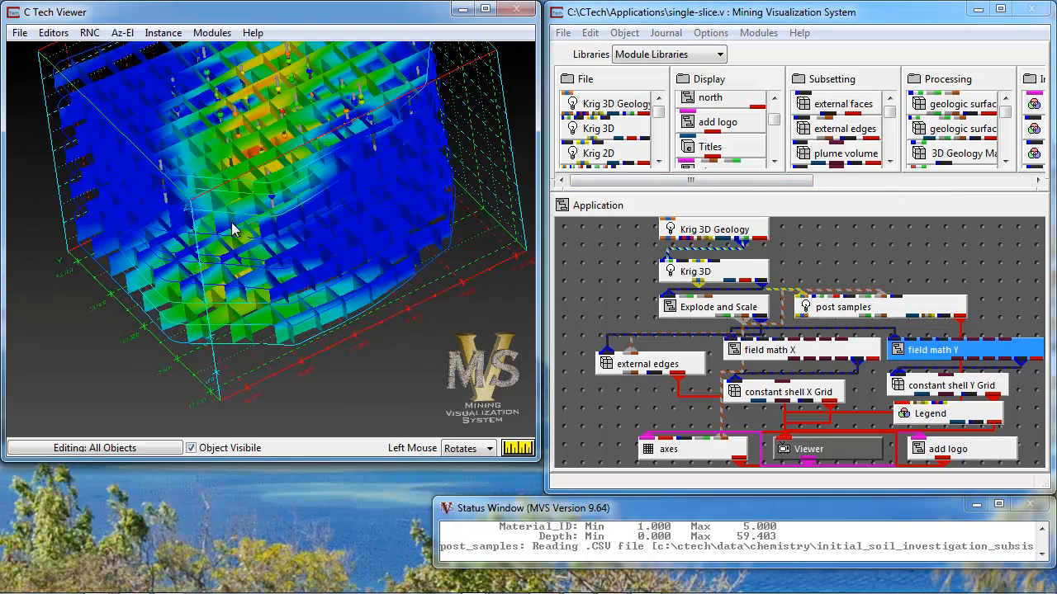
pyautogui.moveTo(231, 231); pyautogui.dragTo(355, 248)
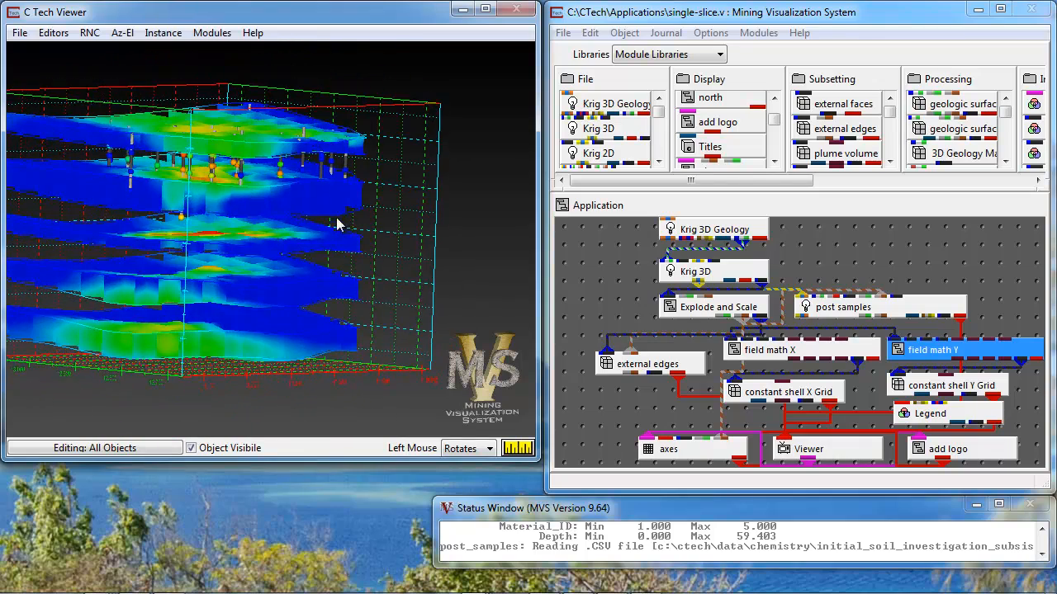
pyautogui.moveTo(337, 223); pyautogui.dragTo(244, 305)
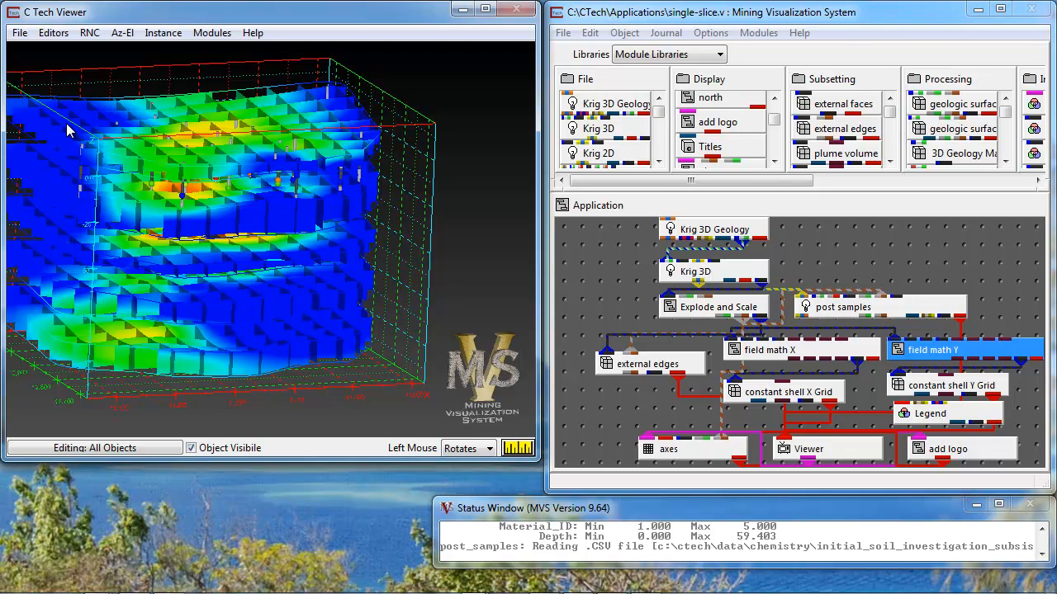
pyautogui.moveTo(159, 115)
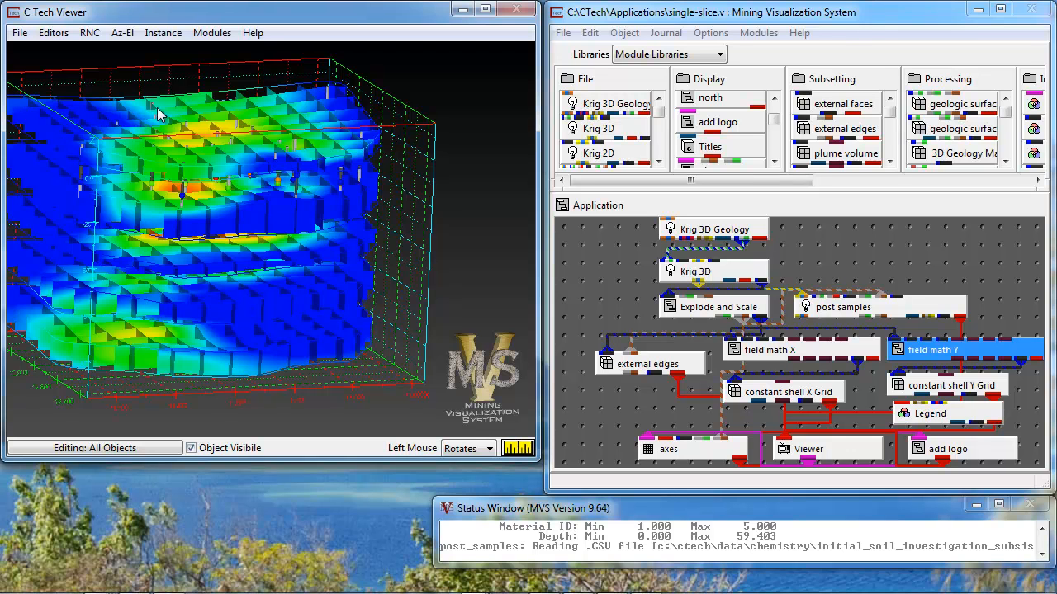
pyautogui.moveTo(297, 110)
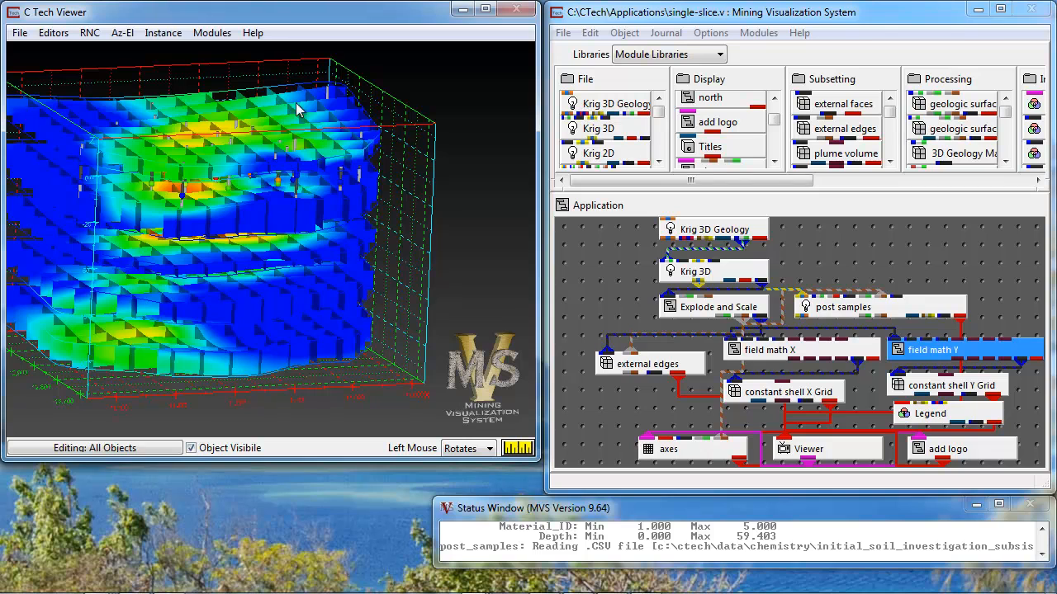
pyautogui.moveTo(252, 224)
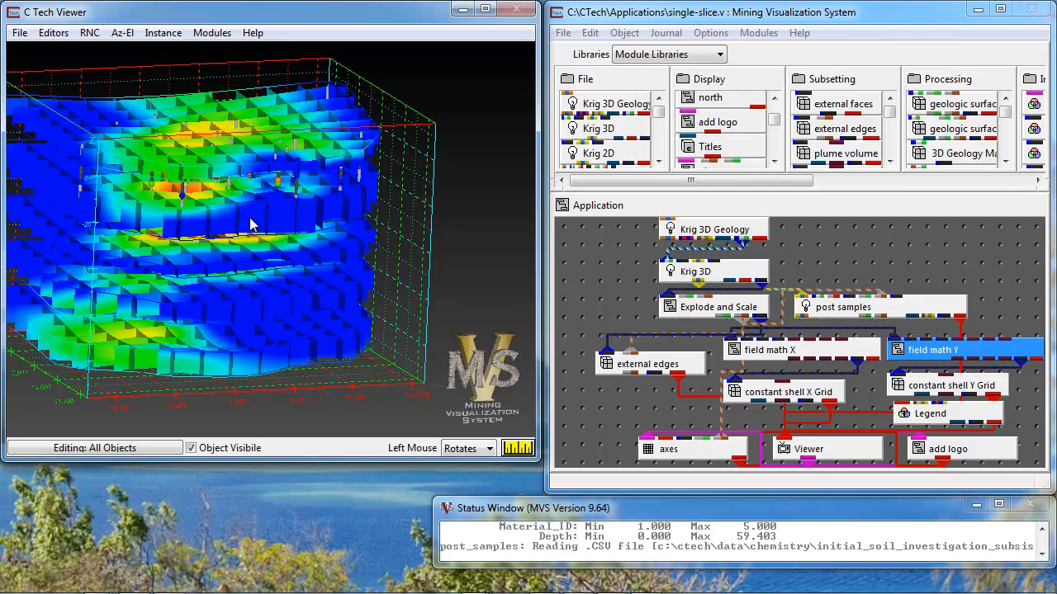
pyautogui.moveTo(252, 226); pyautogui.dragTo(322, 281)
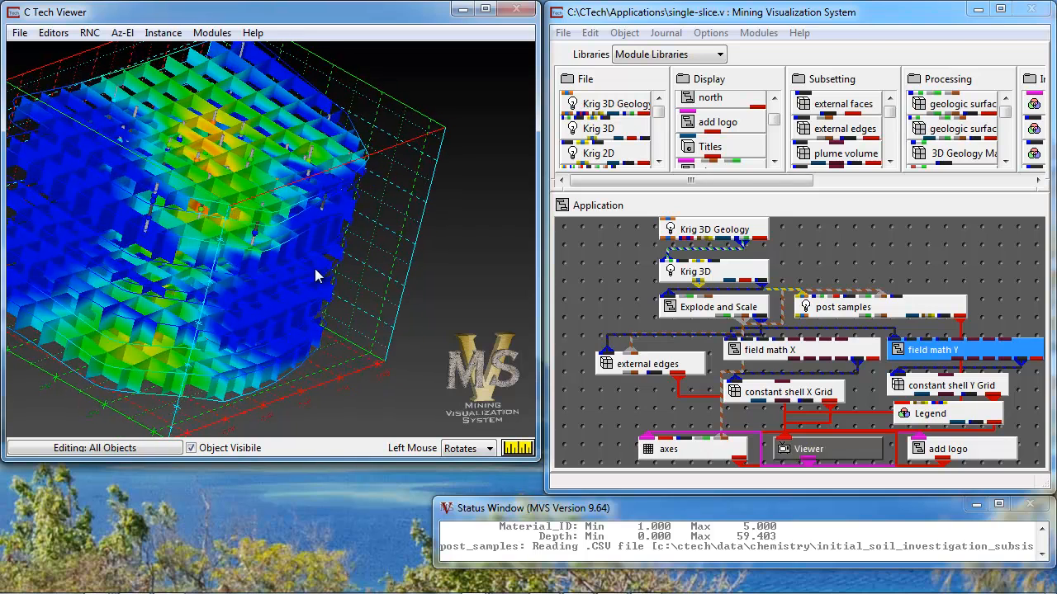
pyautogui.moveTo(317, 276); pyautogui.dragTo(276, 260)
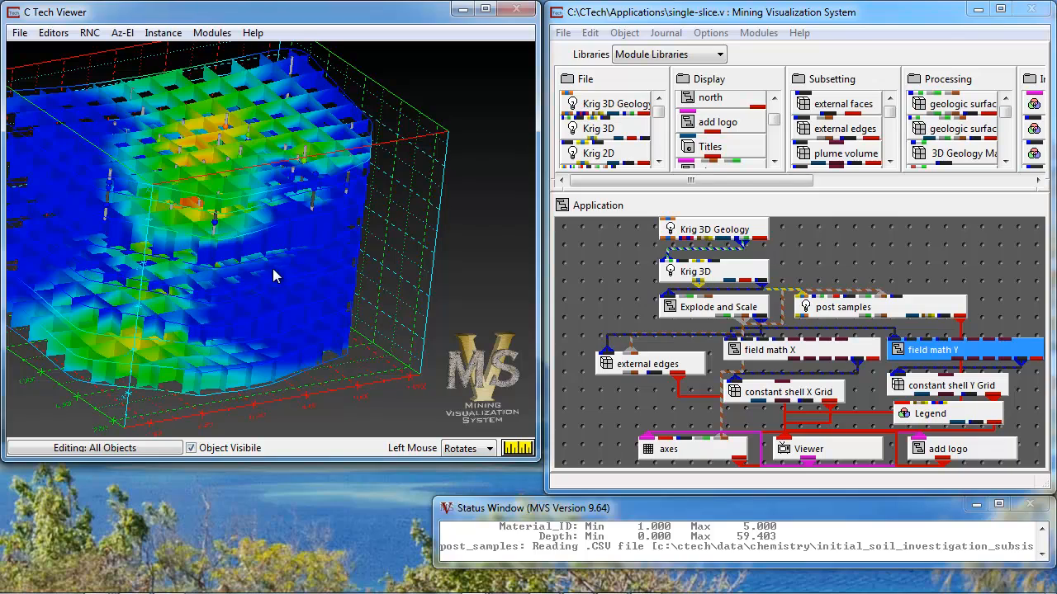
pyautogui.moveTo(277, 276); pyautogui.dragTo(231, 305)
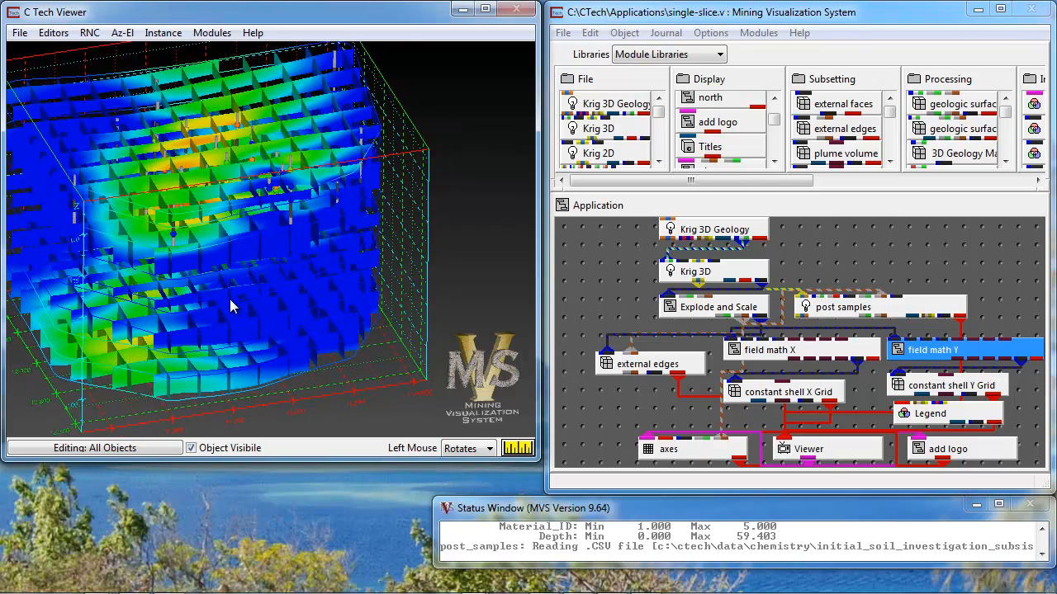
pyautogui.moveTo(231, 306); pyautogui.dragTo(319, 270)
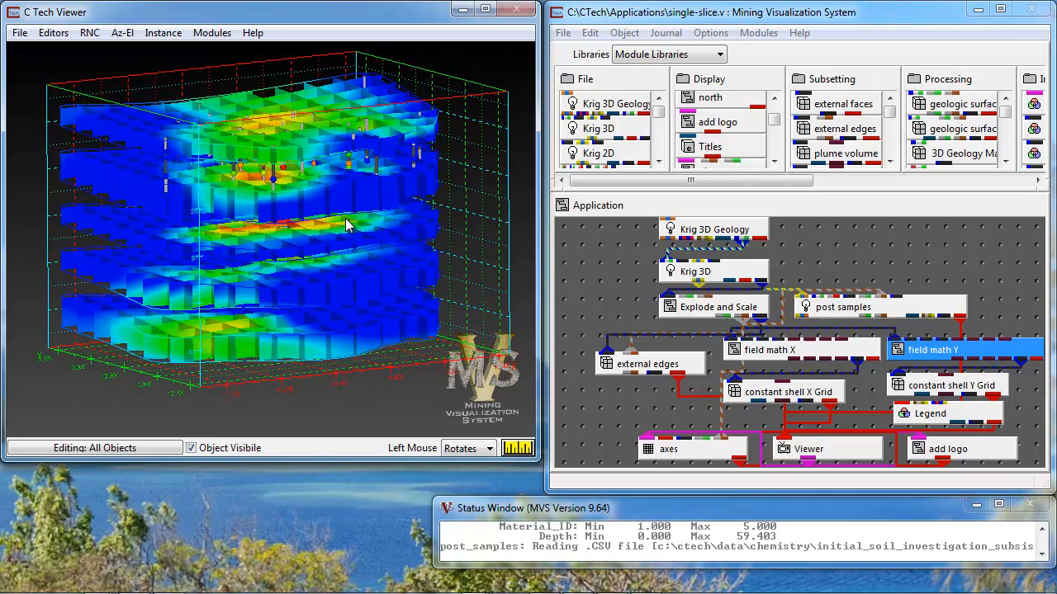
pyautogui.moveTo(346, 225); pyautogui.dragTo(334, 248)
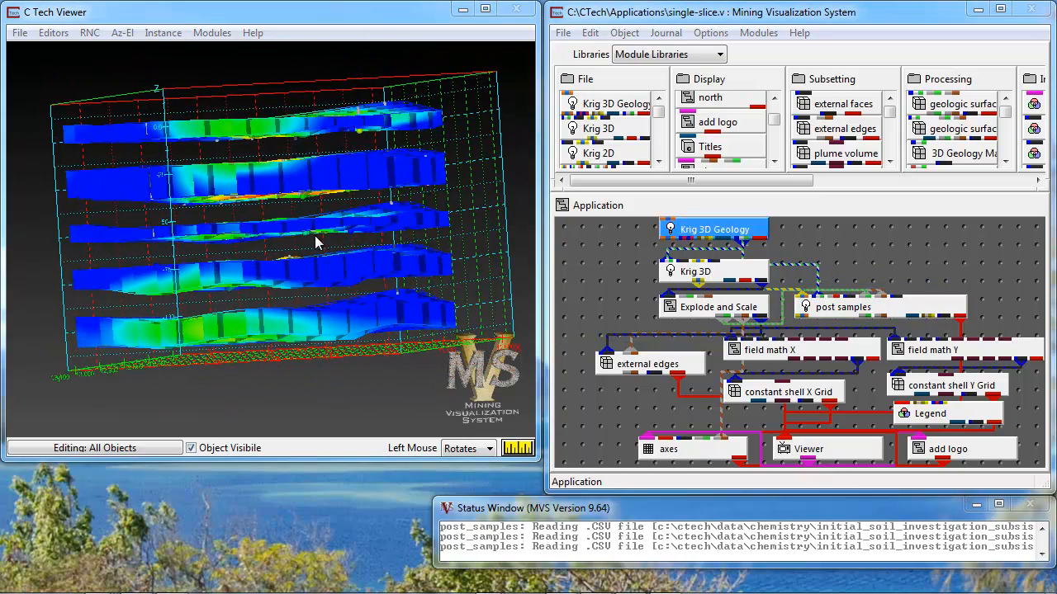
pyautogui.moveTo(314, 239); pyautogui.dragTo(305, 278)
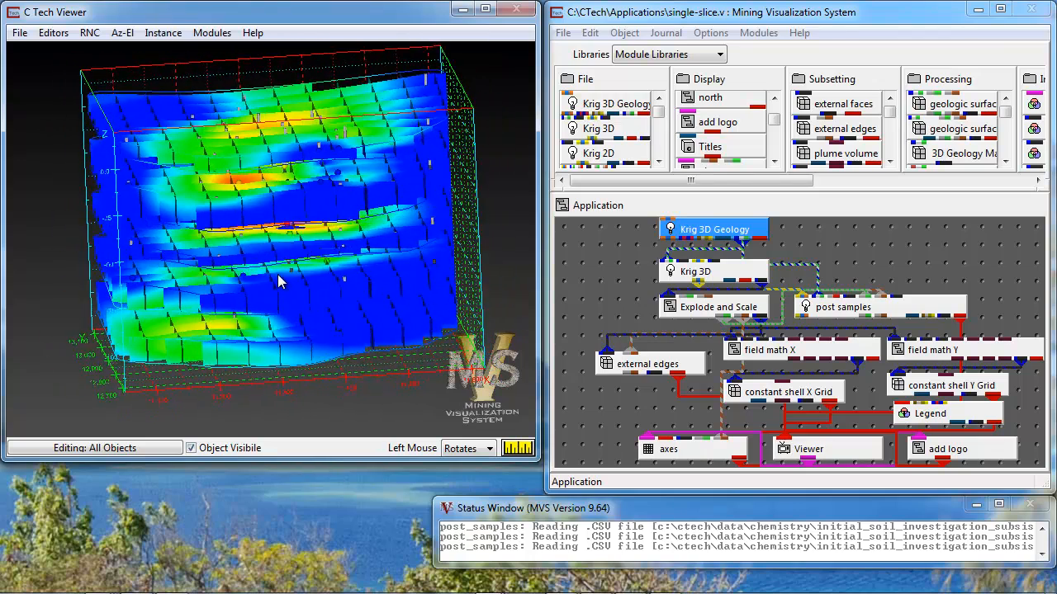
pyautogui.moveTo(281, 281); pyautogui.dragTo(312, 256)
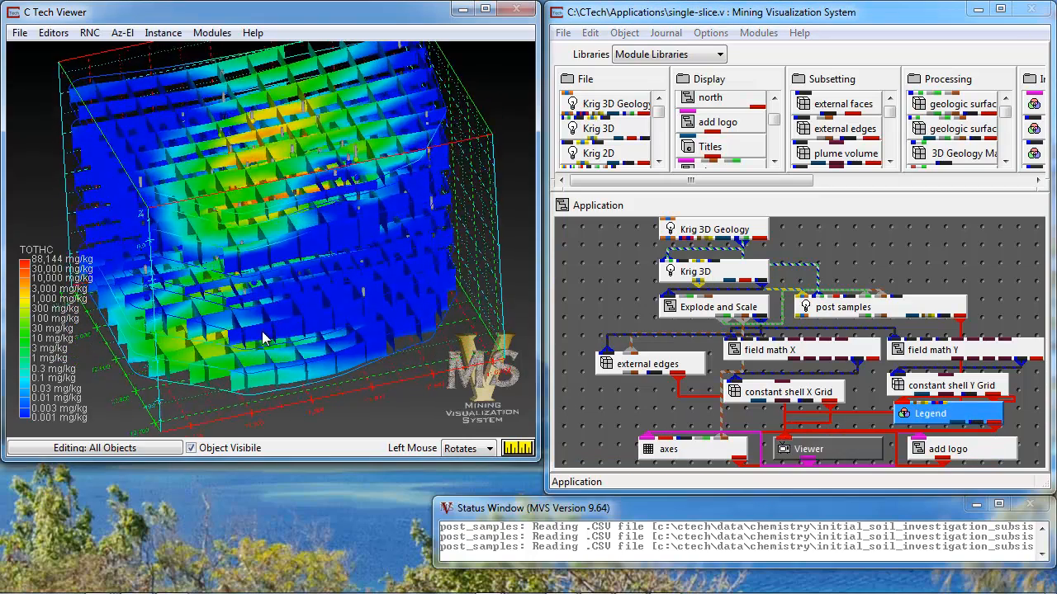
# Step: Orbit the model to view it alongside the TOTHC legend
pyautogui.moveTo(264, 339); pyautogui.dragTo(281, 318)
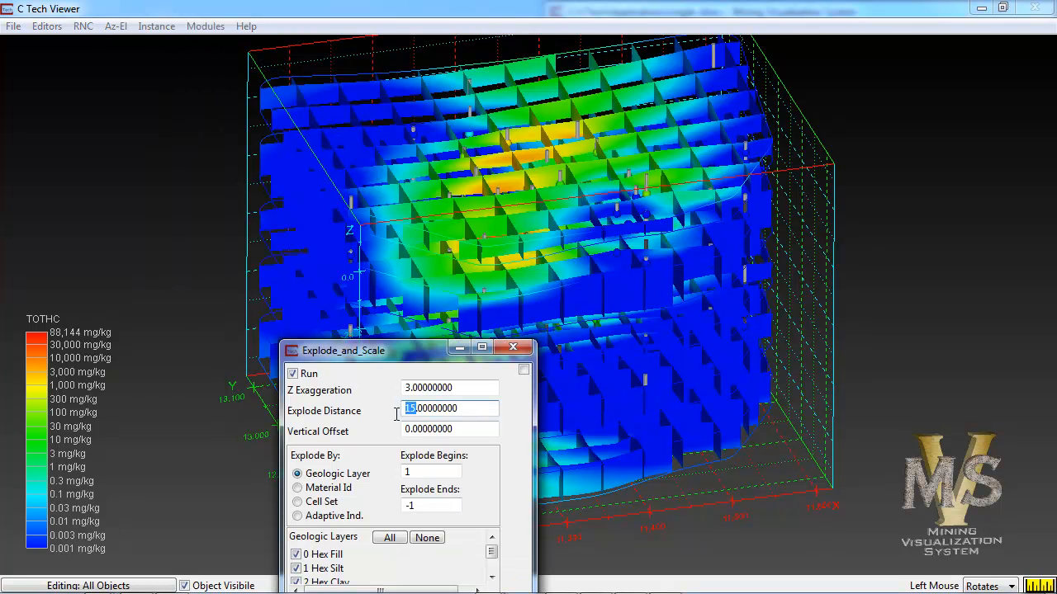
# Step: Set Explode Distance to 0 and orbit the unexploded slice grid through several angles
pyautogui.click(513, 347)
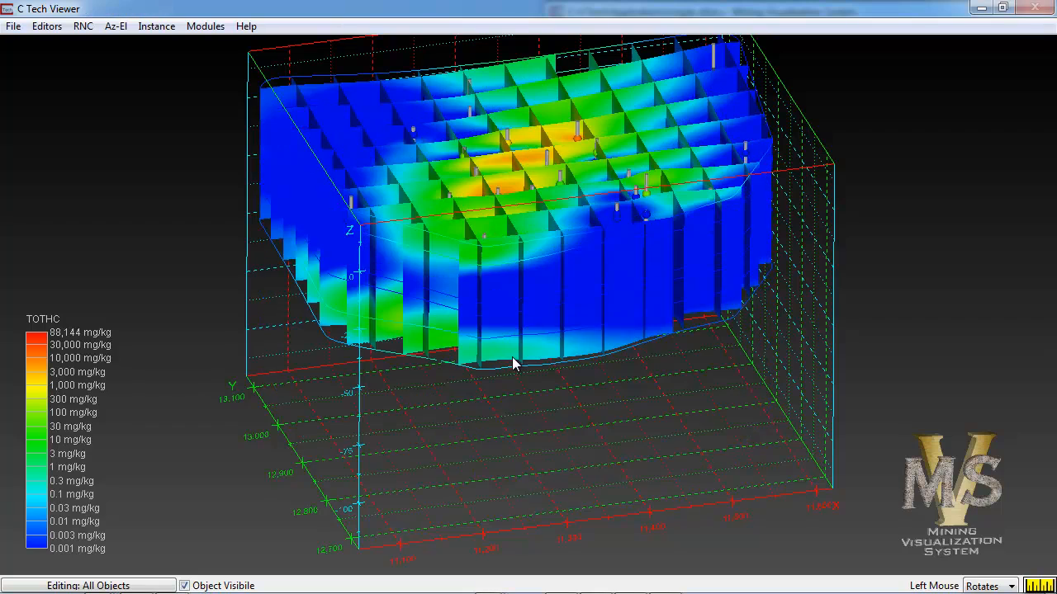
pyautogui.moveTo(512, 363); pyautogui.dragTo(532, 428)
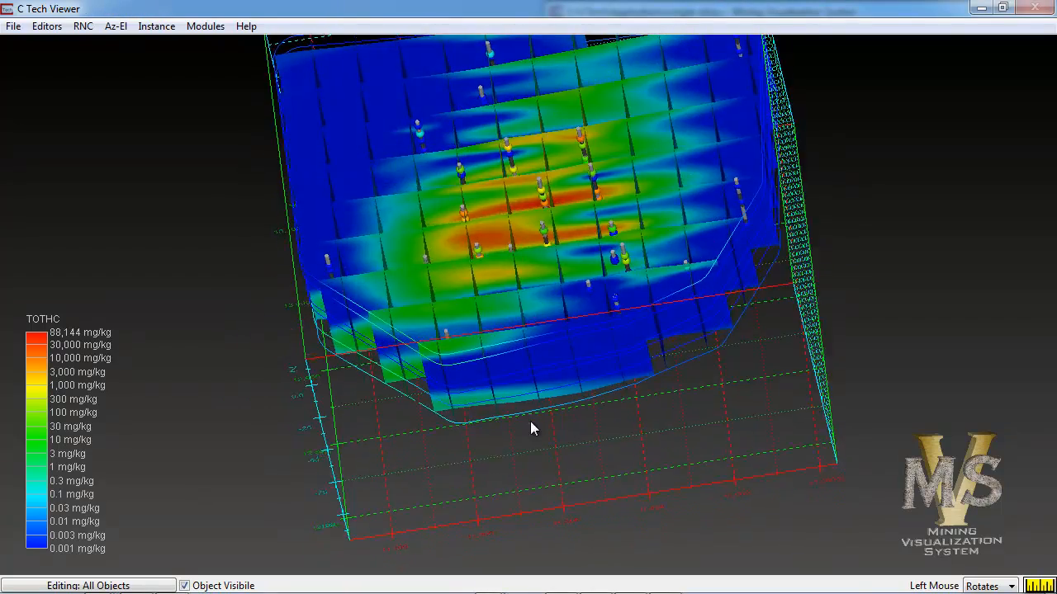
pyautogui.moveTo(533, 427); pyautogui.dragTo(545, 370)
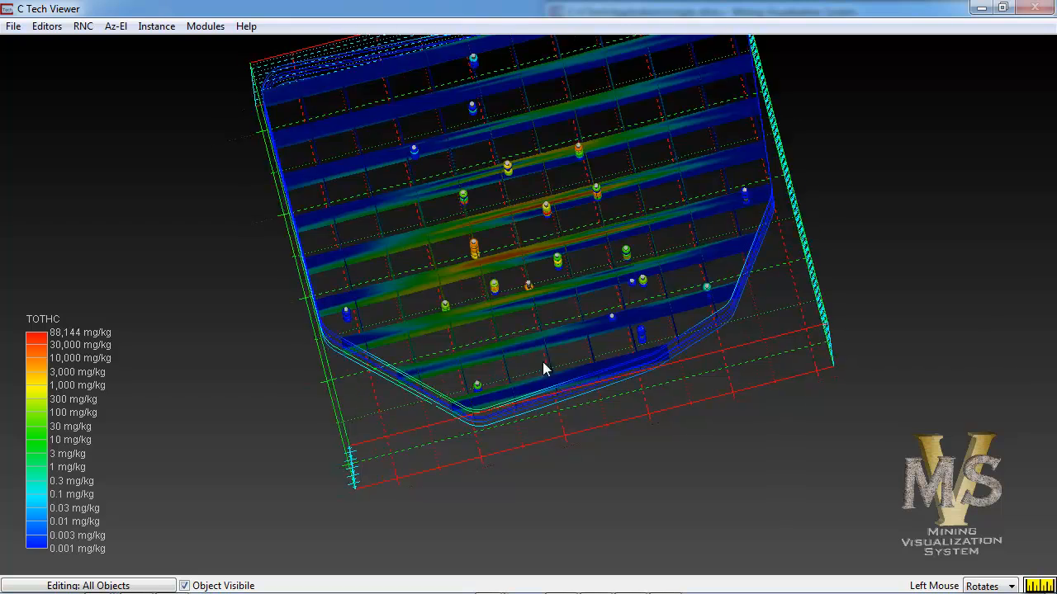
pyautogui.moveTo(545, 367); pyautogui.dragTo(598, 268)
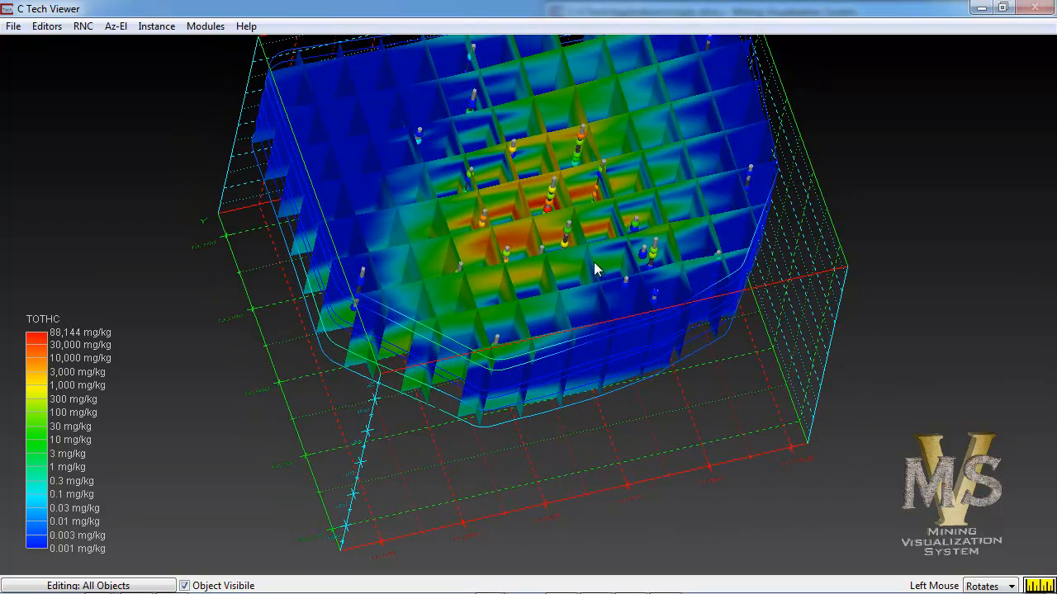
pyautogui.moveTo(597, 269); pyautogui.dragTo(752, 381)
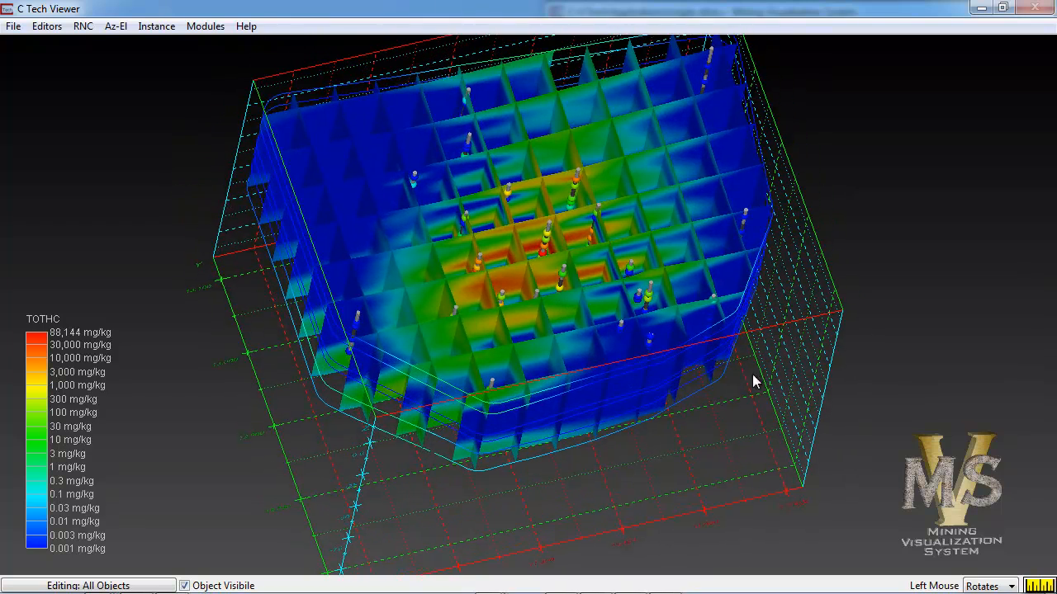
pyautogui.moveTo(753, 382); pyautogui.dragTo(582, 381)
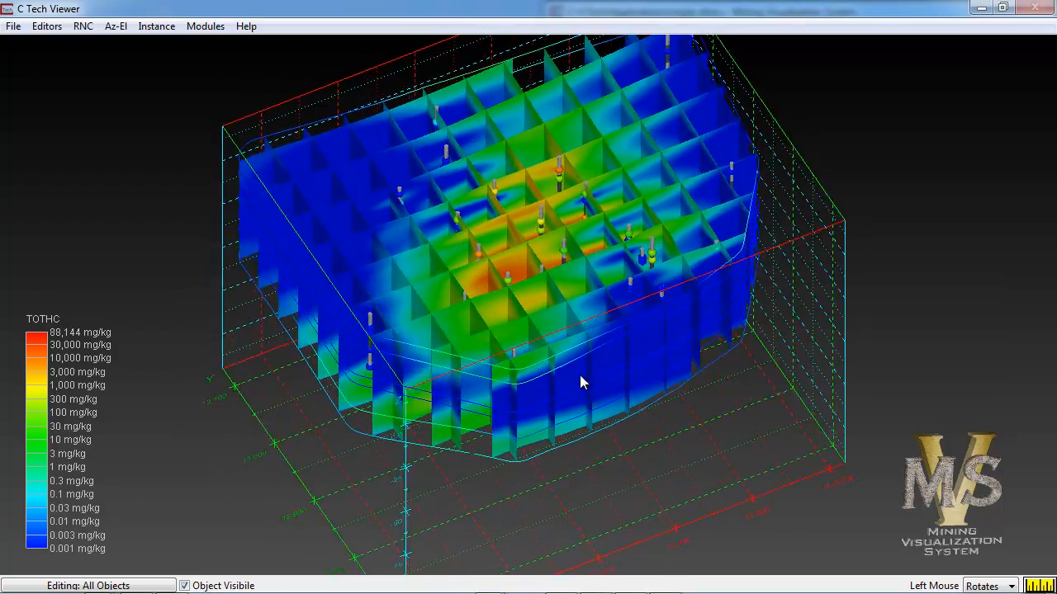
pyautogui.moveTo(582, 382); pyautogui.dragTo(553, 389)
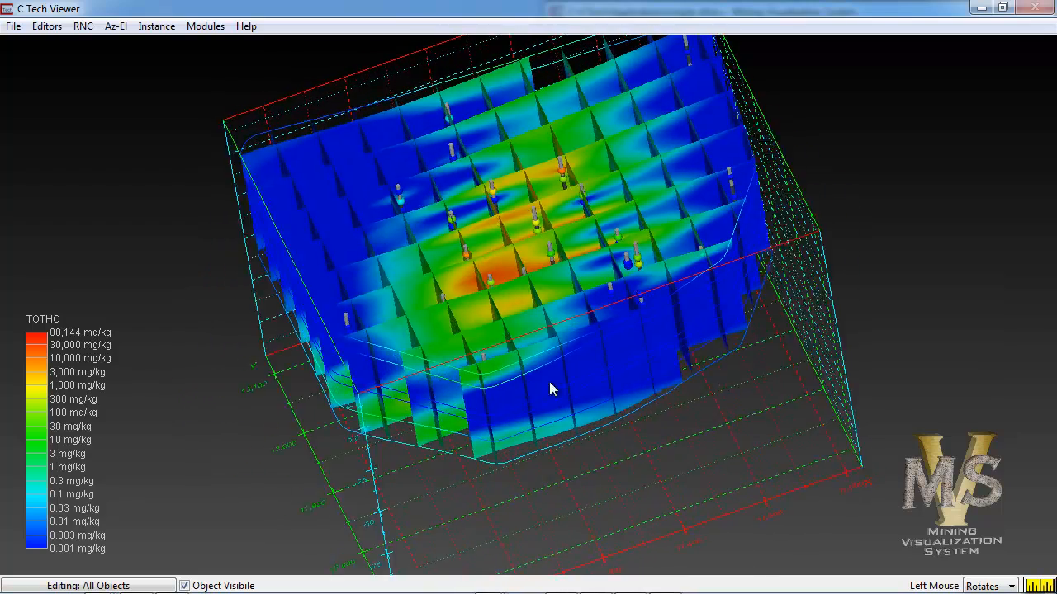
pyautogui.moveTo(553, 389); pyautogui.dragTo(607, 339)
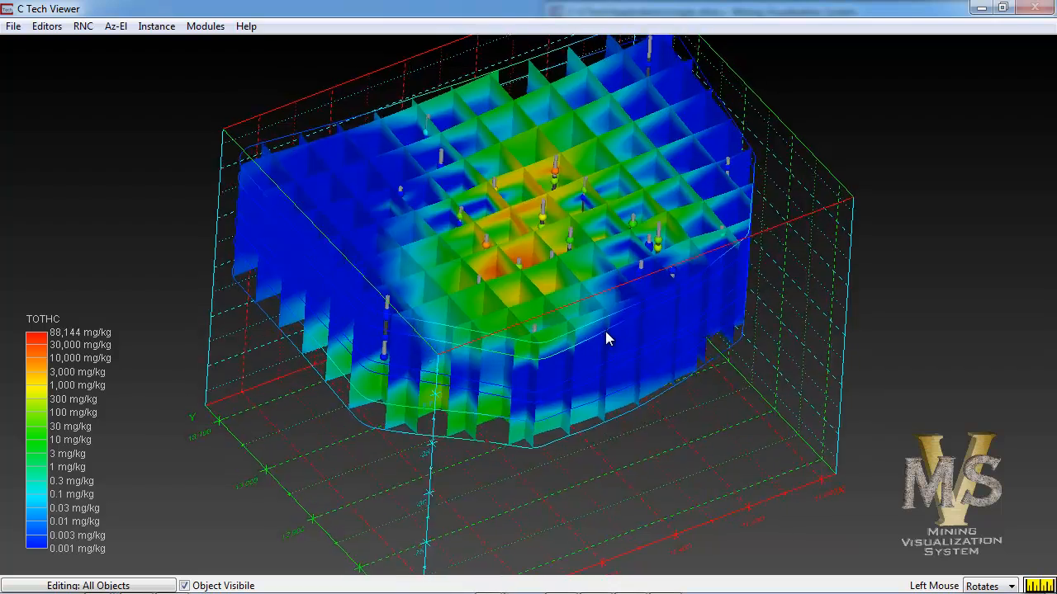
pyautogui.moveTo(607, 338); pyautogui.dragTo(632, 234)
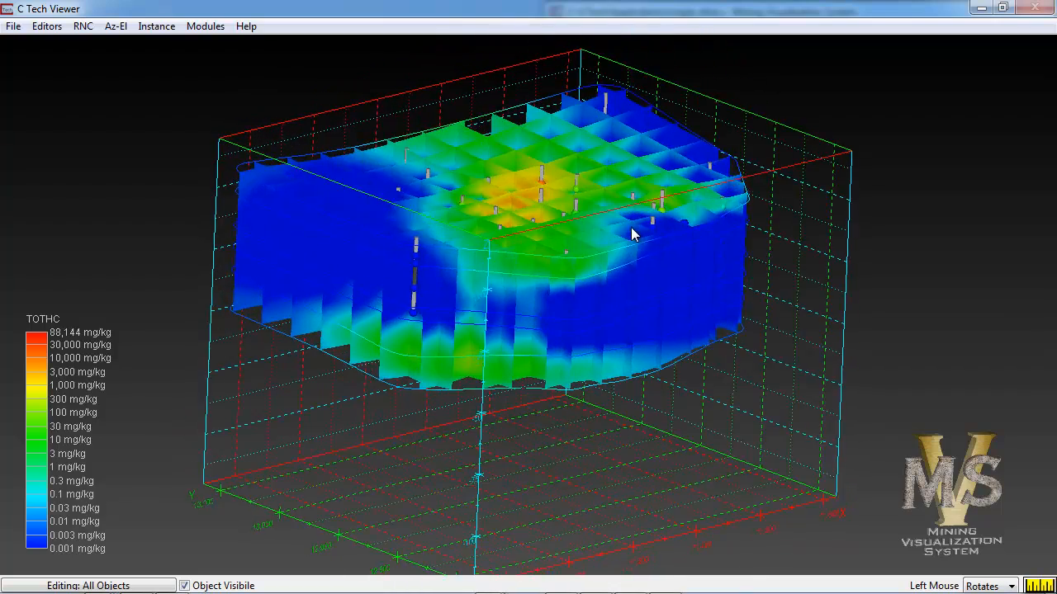
pyautogui.moveTo(631, 236); pyautogui.dragTo(549, 413)
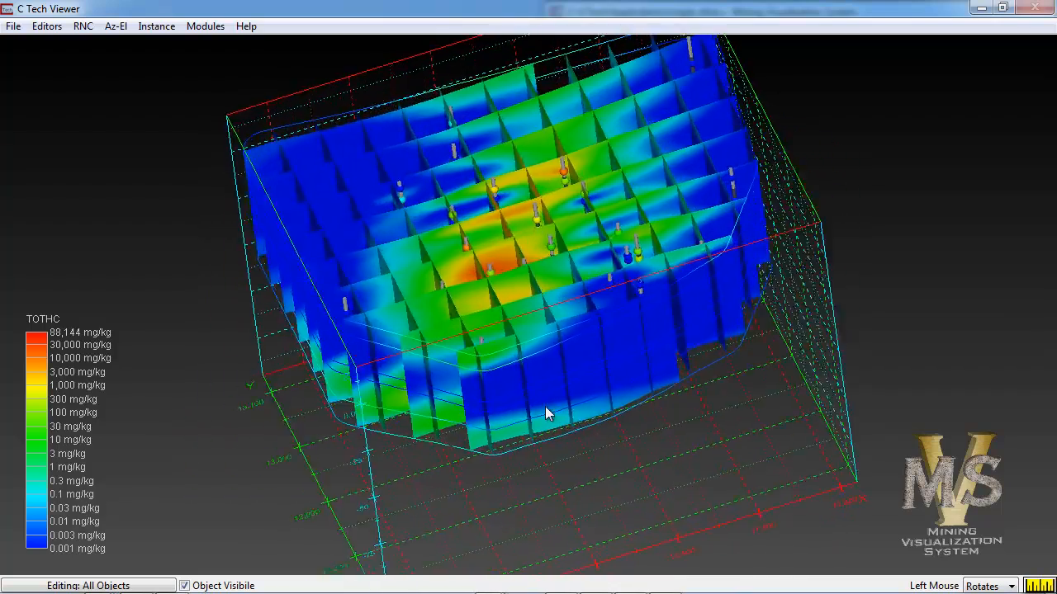